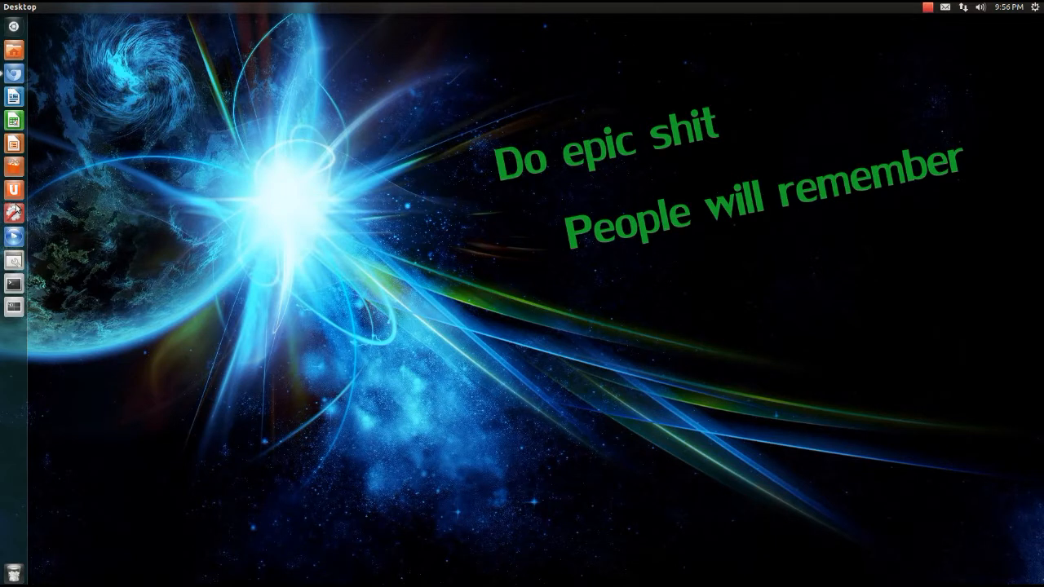
pyautogui.moveTo(15, 199)
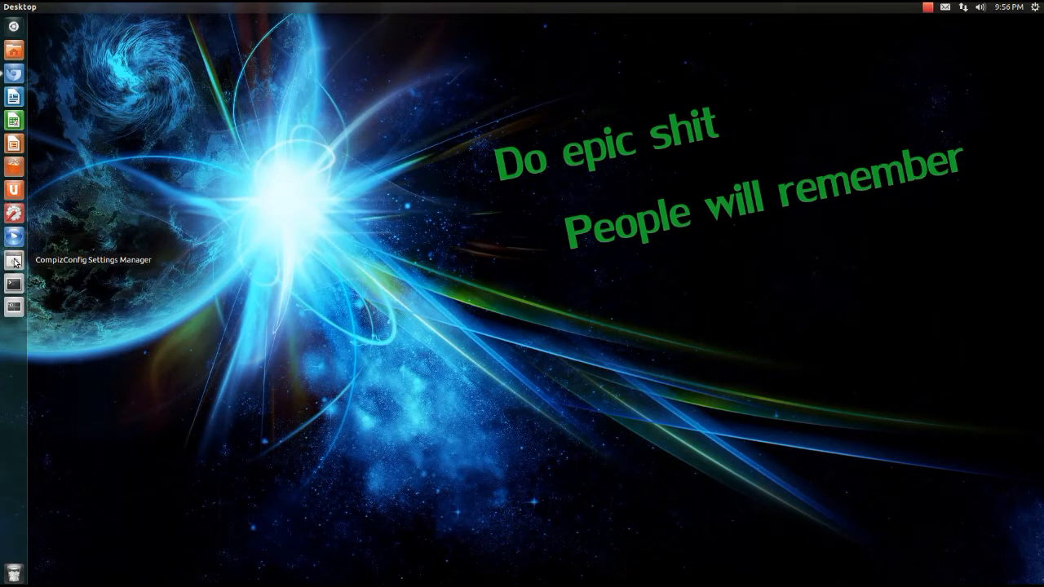
# Step: Launch CompizConfig Settings Manager and open the Ubuntu Unity Plugin from the Desktop category
pyautogui.click(14, 261)
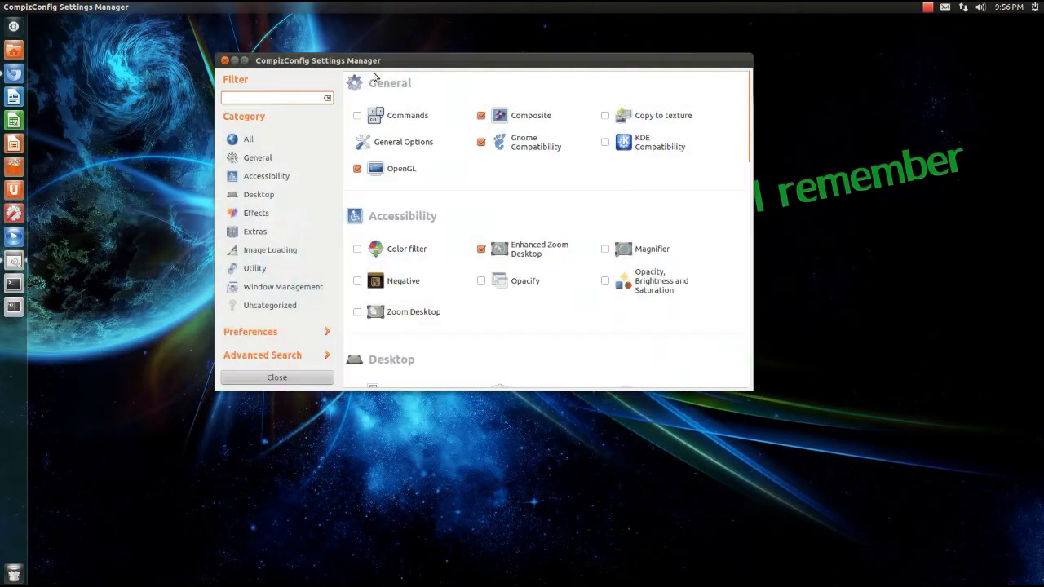
pyautogui.scroll(-3)
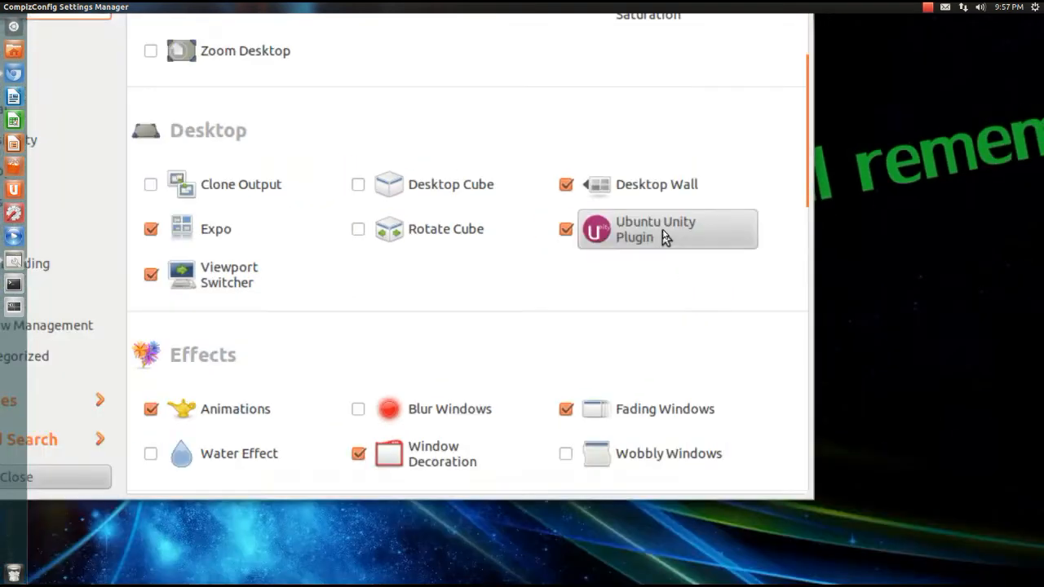
pyautogui.click(655, 229)
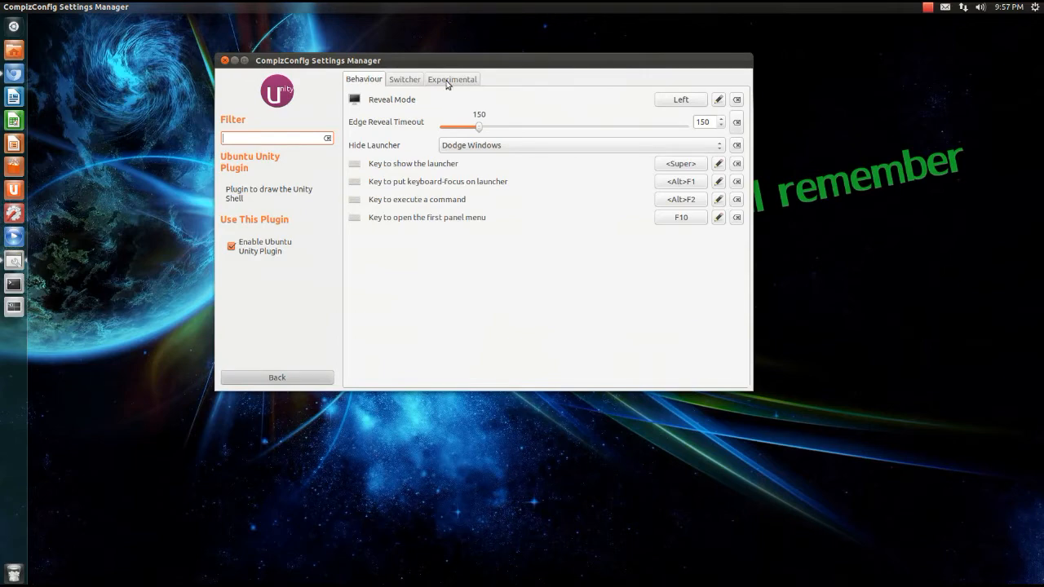
# Step: Show the Ubuntu Unity Plugin's Experimental tab with opacity and icon size options
pyautogui.click(452, 79)
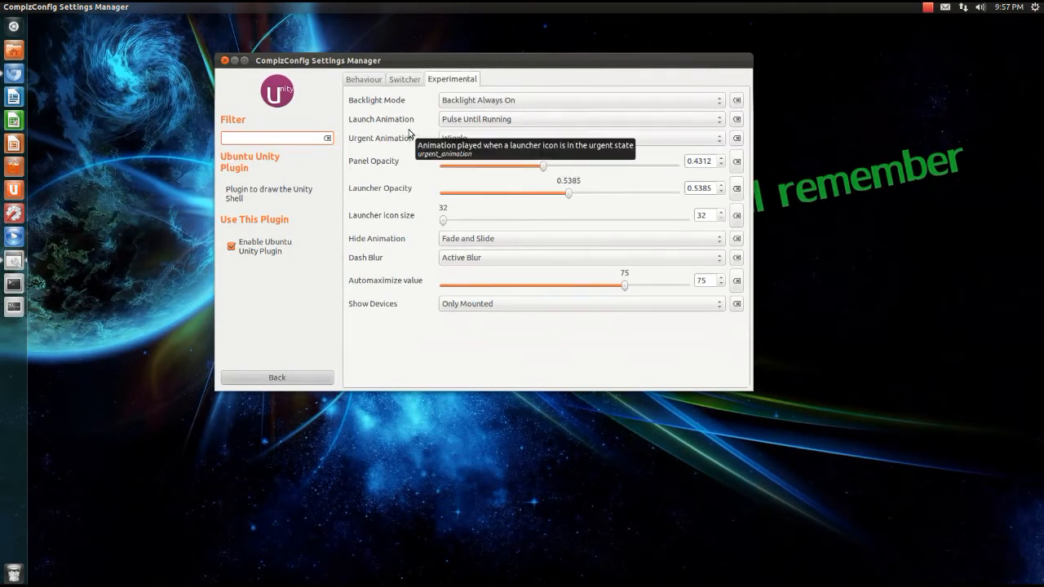
pyautogui.moveTo(396, 105)
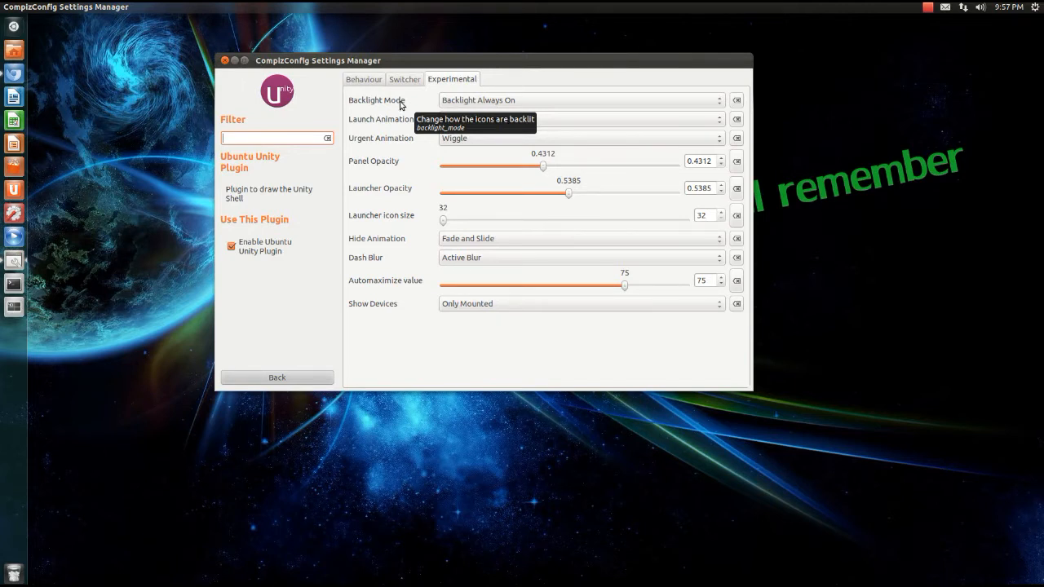
pyautogui.moveTo(413, 107)
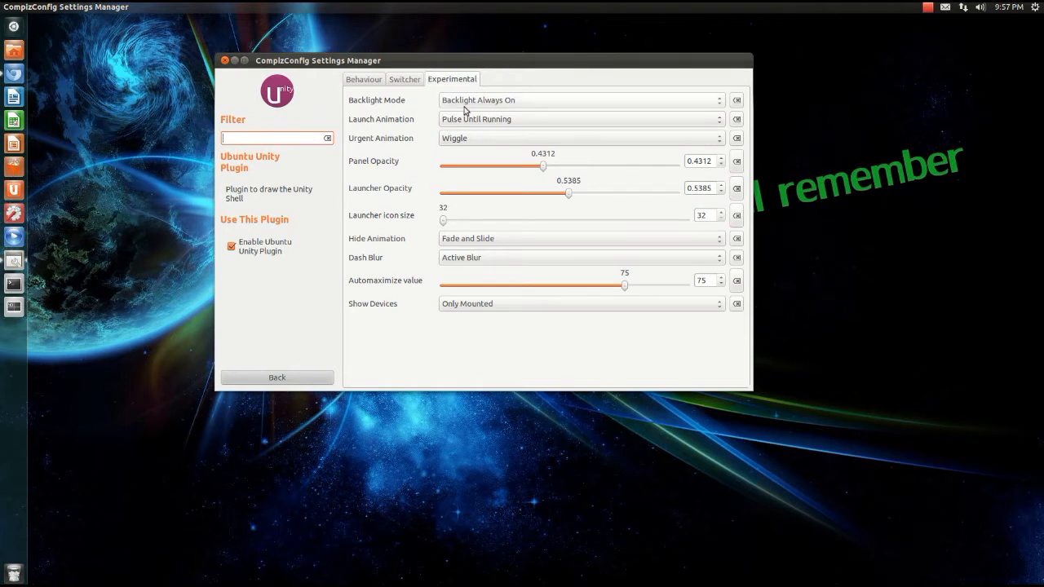
pyautogui.click(579, 99)
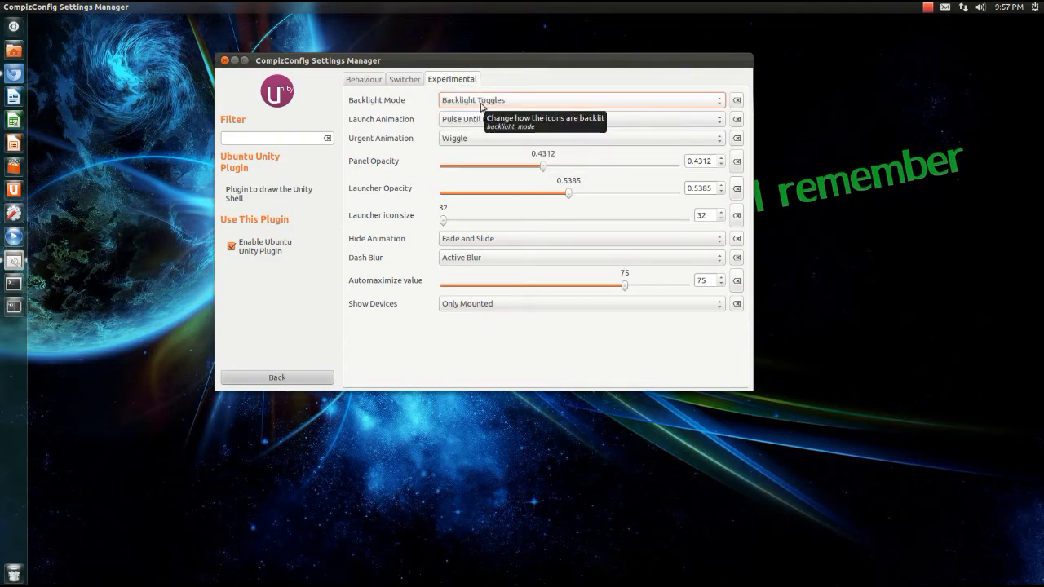
pyautogui.click(581, 100)
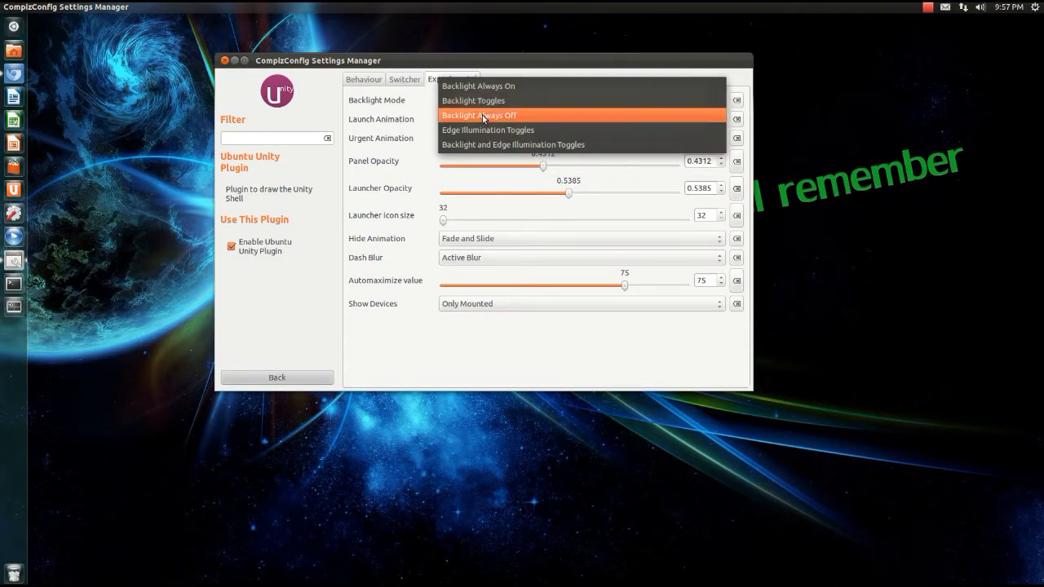
pyautogui.click(480, 115)
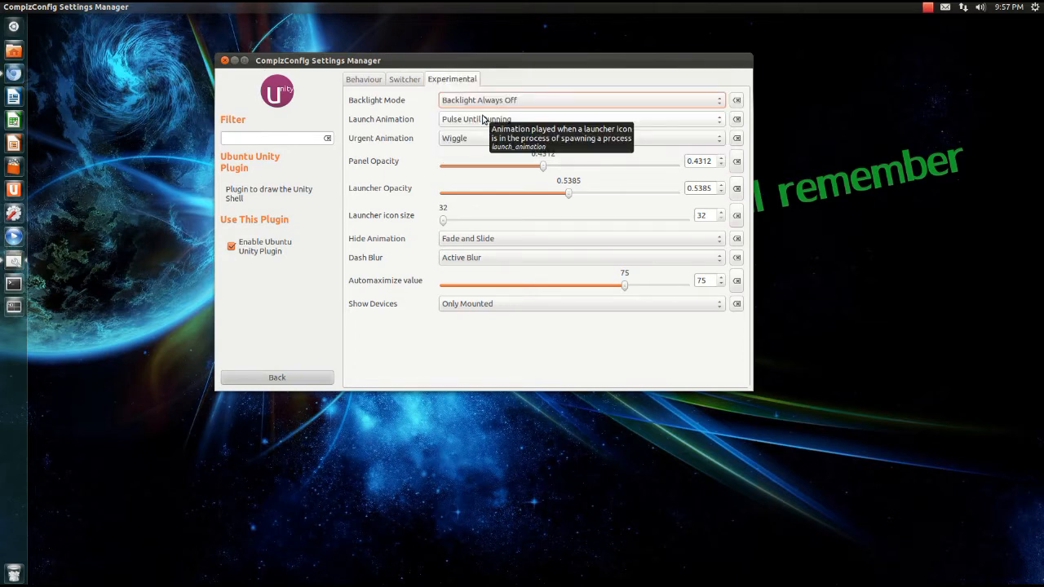
pyautogui.click(581, 100)
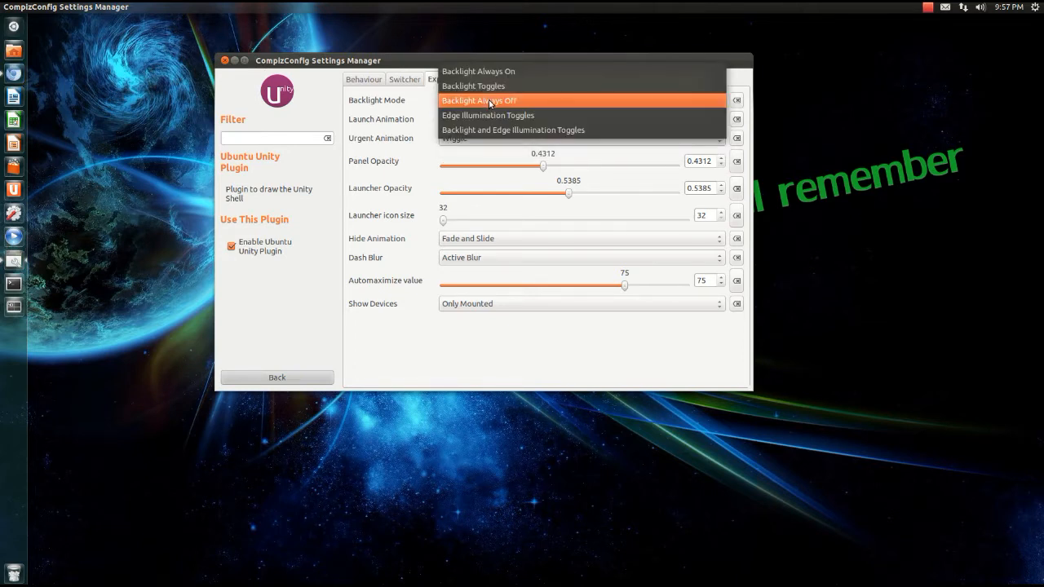
pyautogui.moveTo(488, 115)
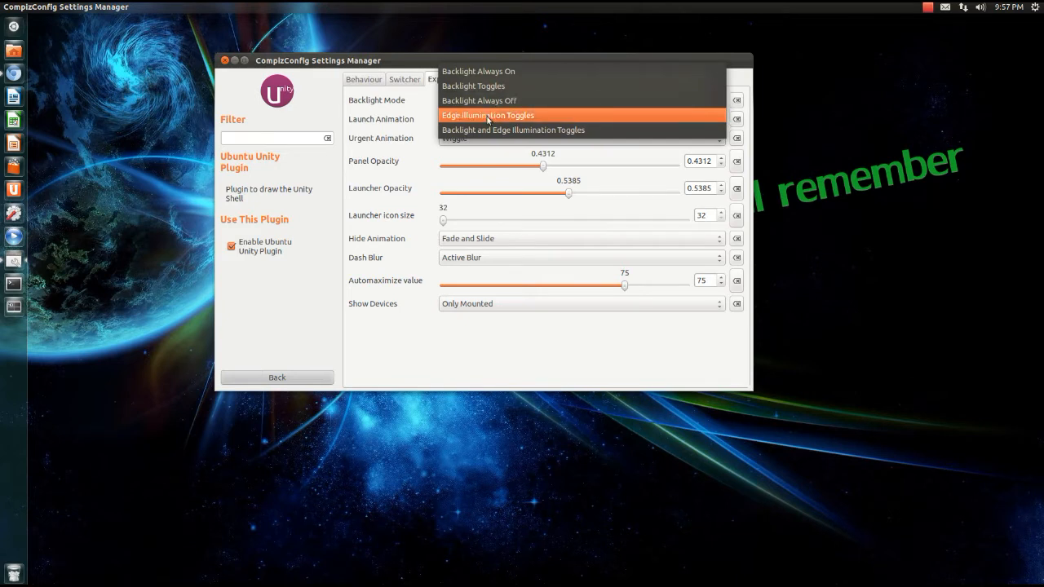
pyautogui.moveTo(512, 129)
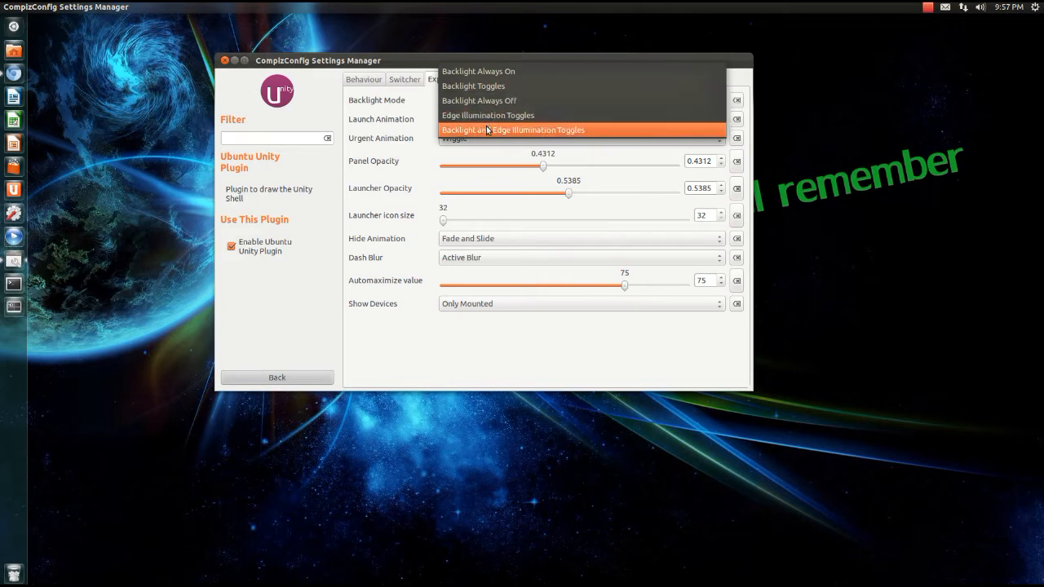
pyautogui.moveTo(492, 137)
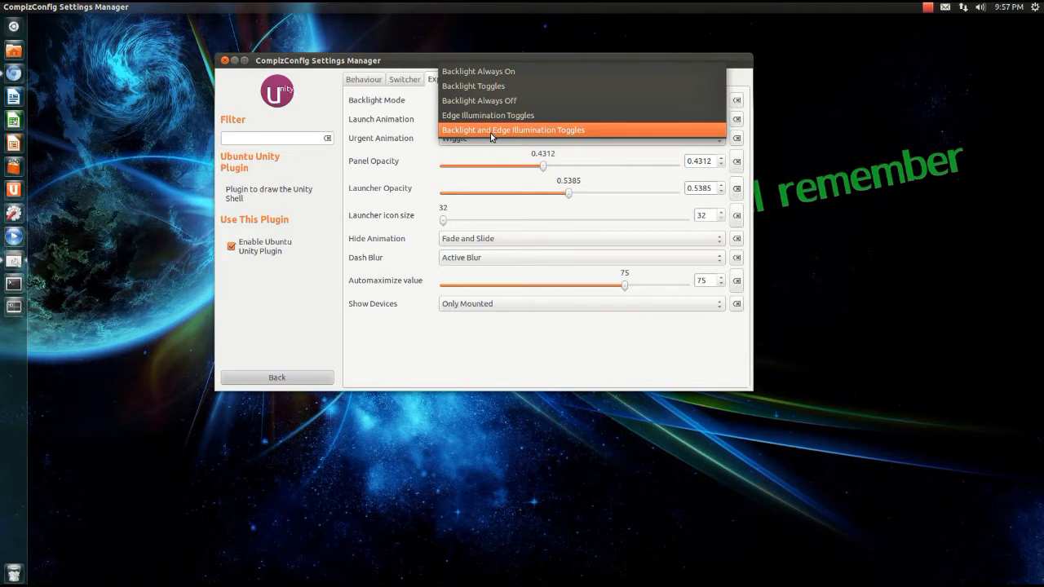
pyautogui.moveTo(478, 71)
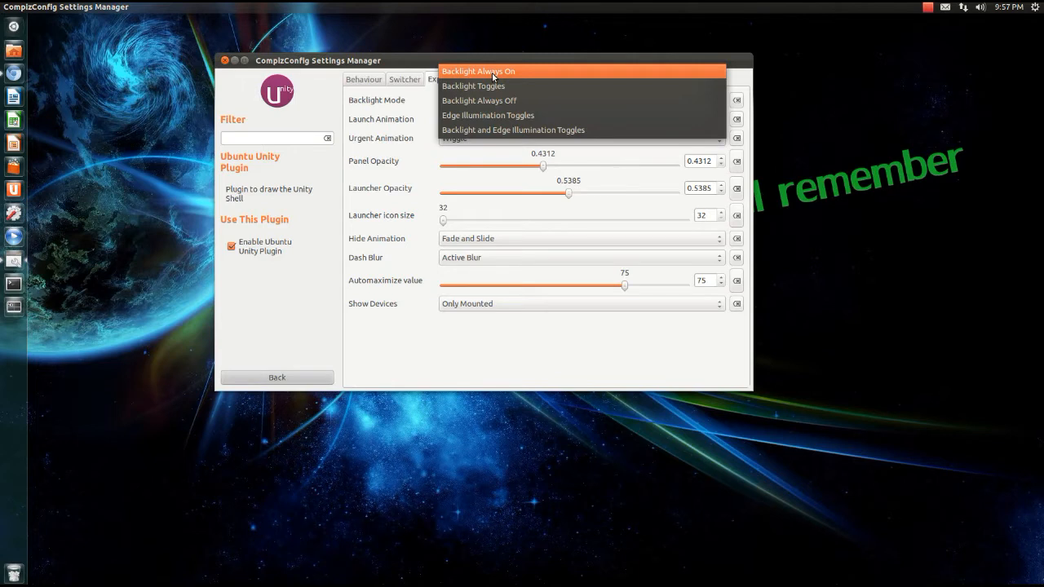
pyautogui.click(478, 71)
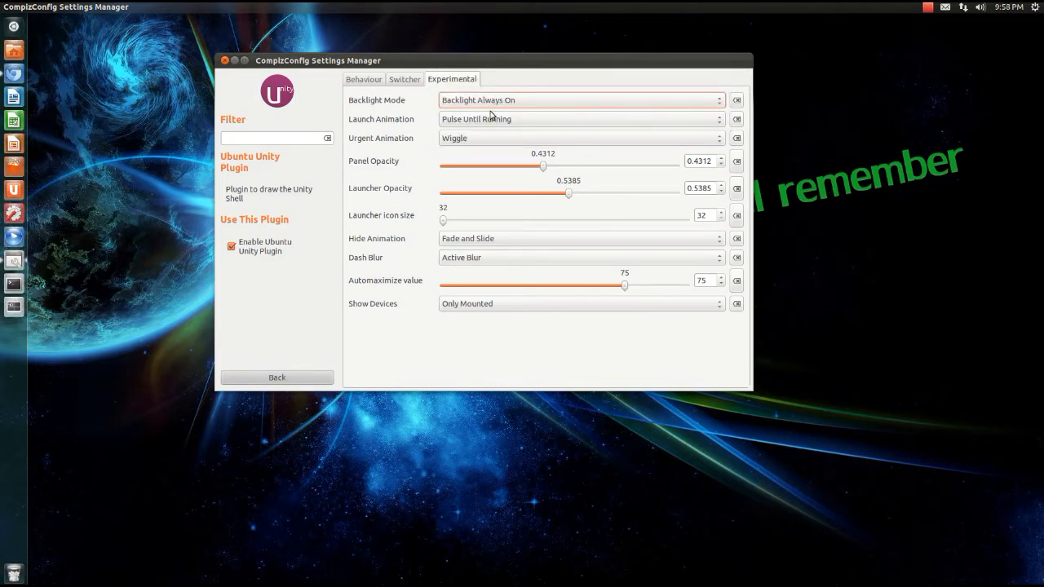
pyautogui.moveTo(490, 119)
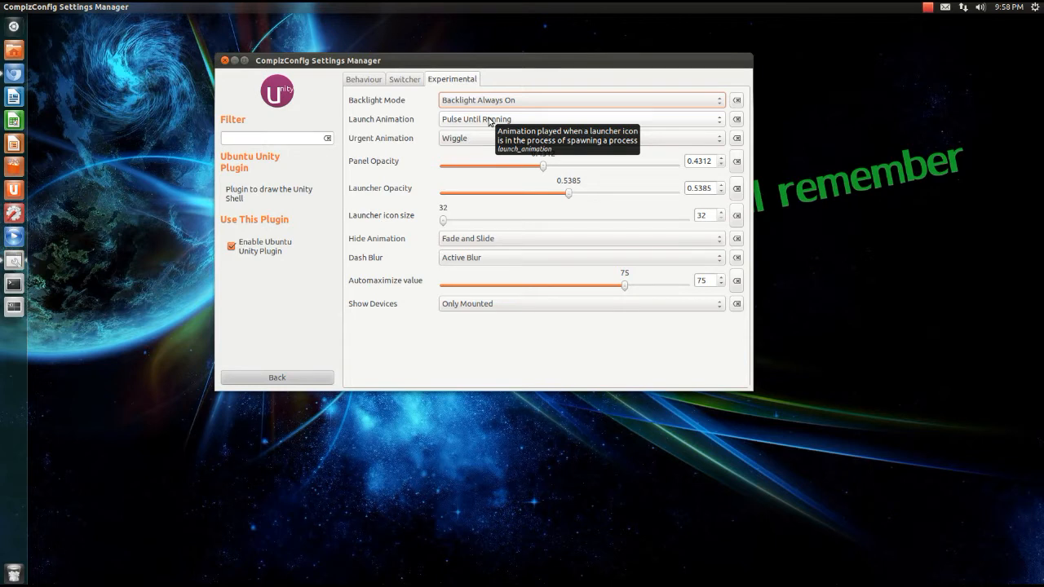
pyautogui.click(581, 119)
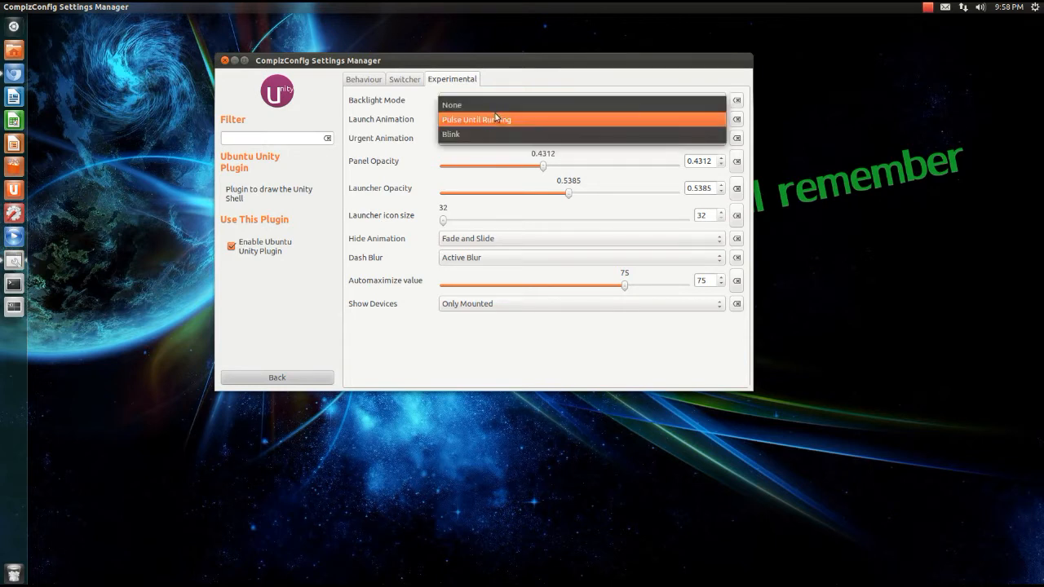
pyautogui.moveTo(498, 105)
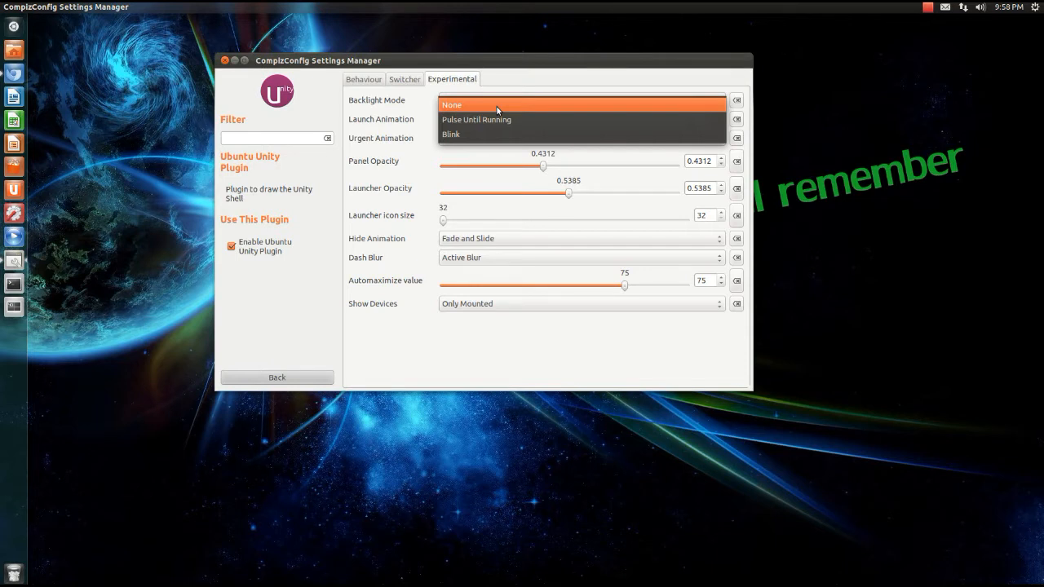
pyautogui.moveTo(501, 120)
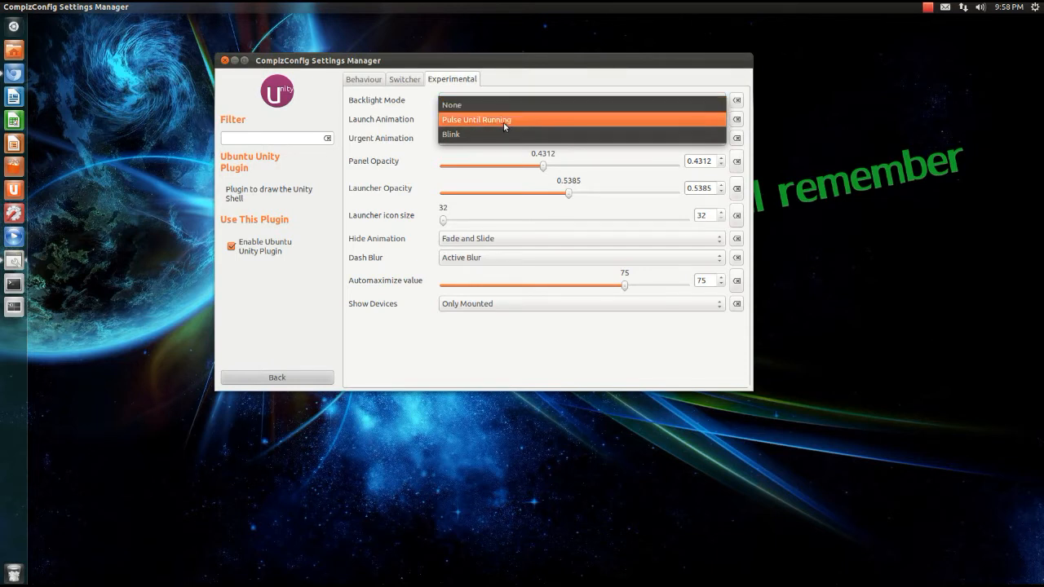
pyautogui.moveTo(507, 134)
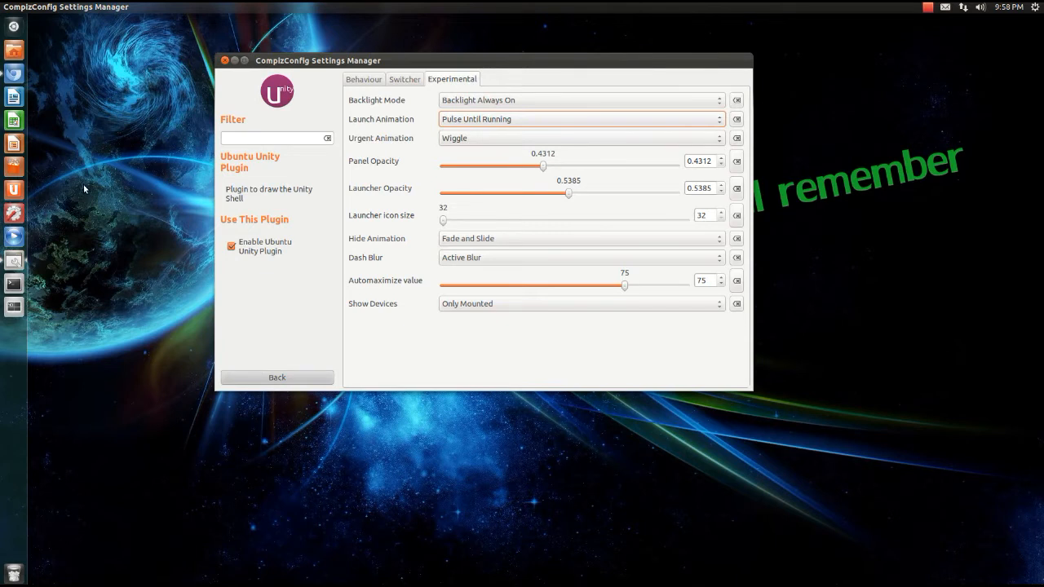
pyautogui.moveTo(12, 171)
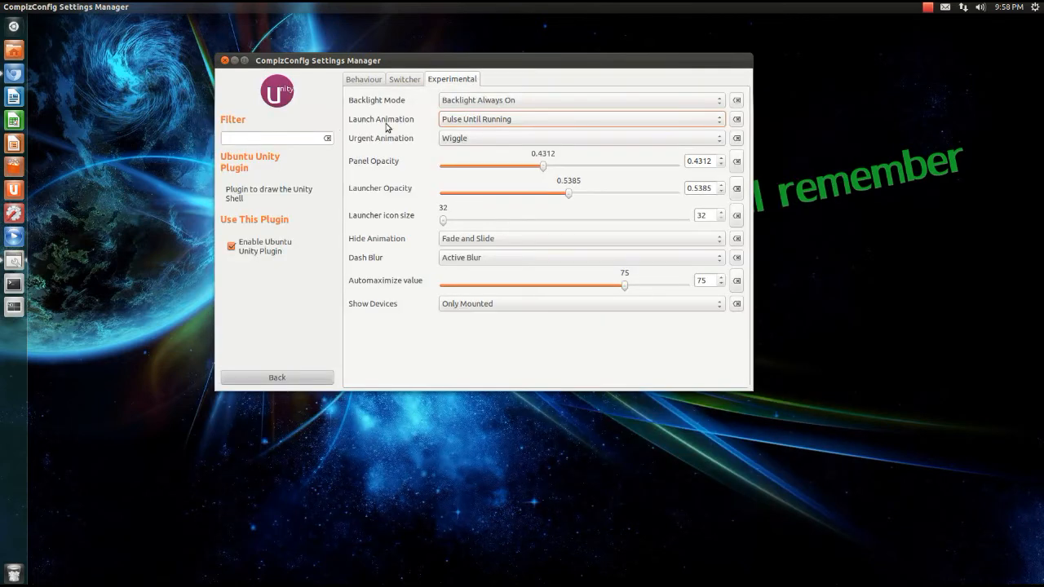
pyautogui.moveTo(464, 147)
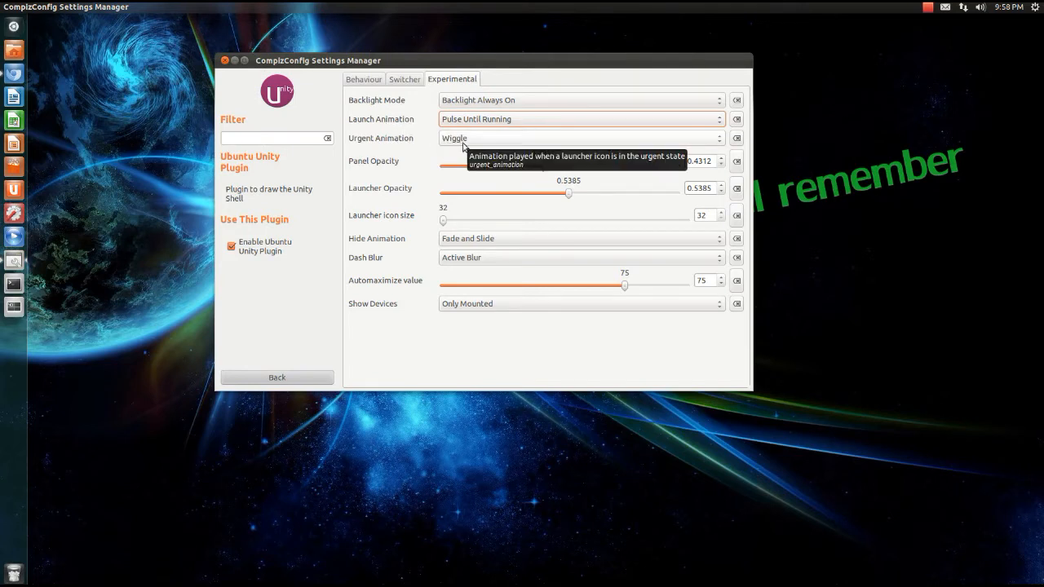
pyautogui.moveTo(475, 144)
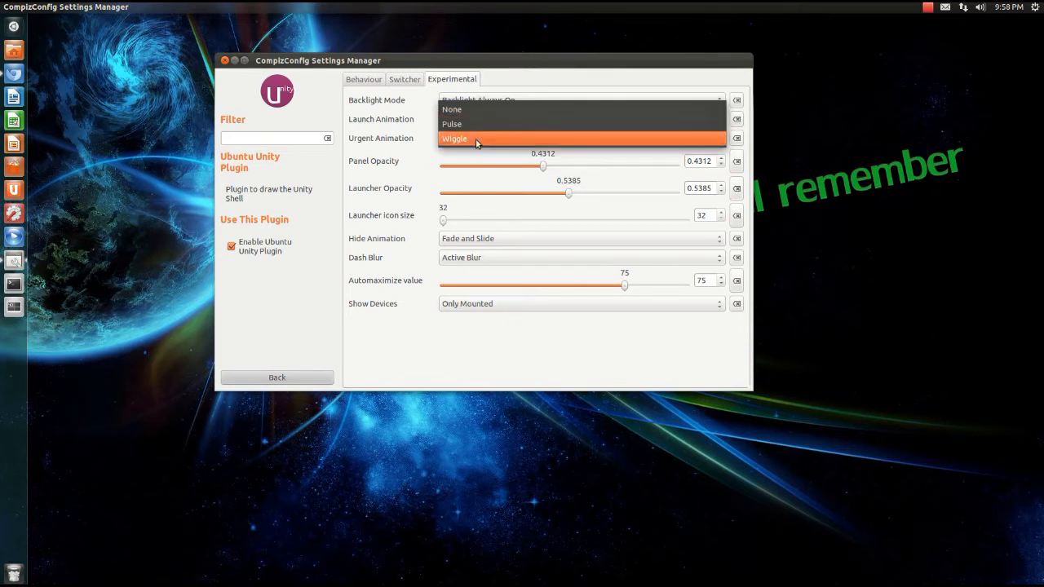
pyautogui.click(454, 139)
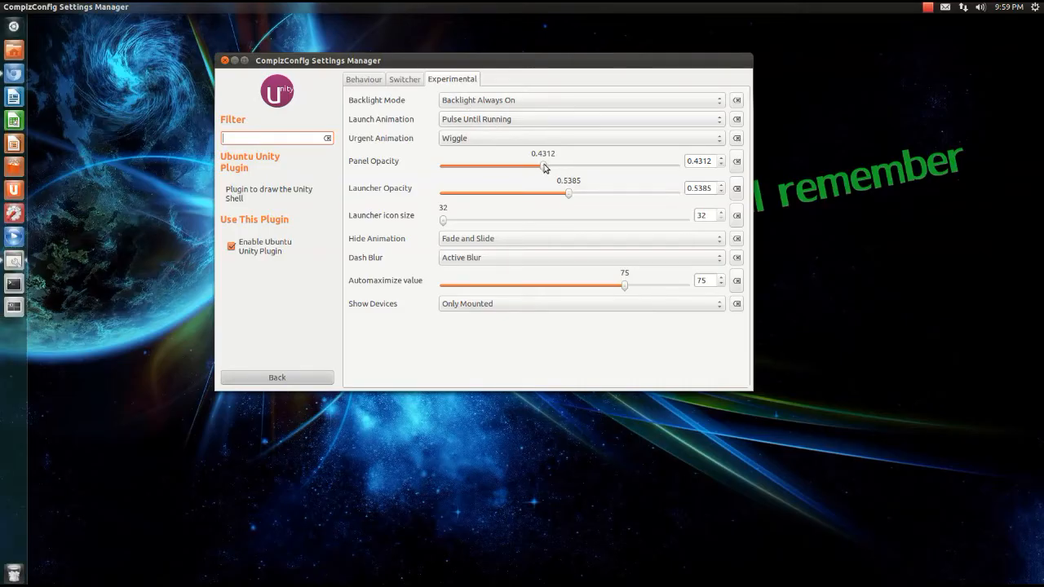
pyautogui.moveTo(545, 167)
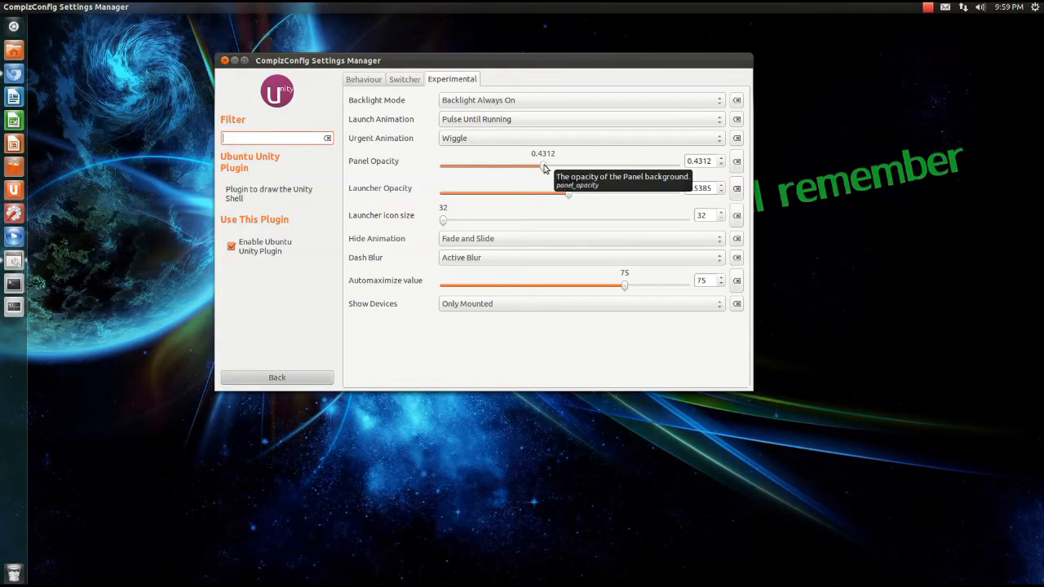
# Step: Sweep the Panel Opacity slider from transparent to opaque, settling at 0.4895
pyautogui.moveTo(545, 167); pyautogui.dragTo(444, 167)
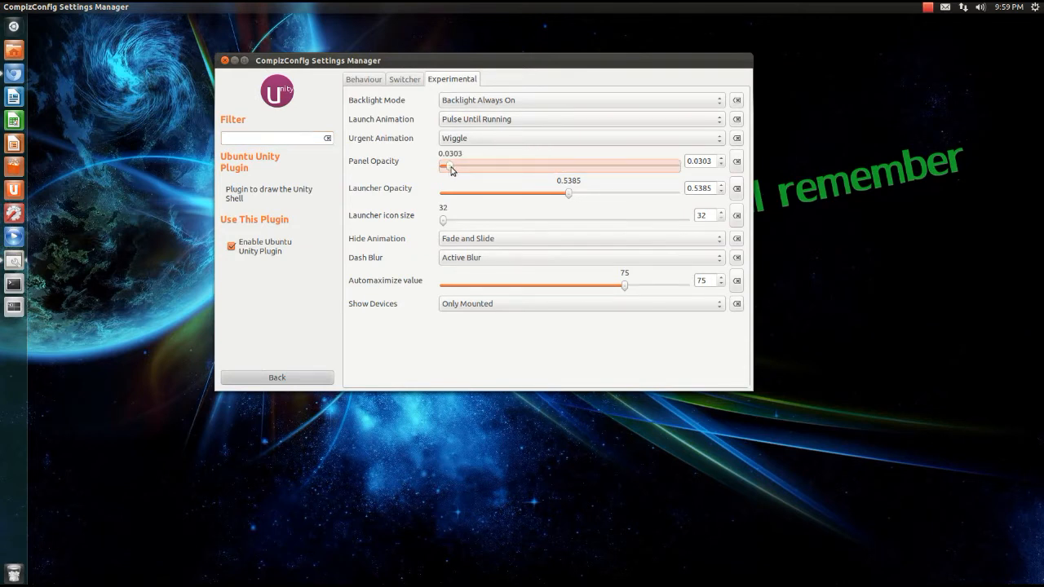
pyautogui.moveTo(452, 167)
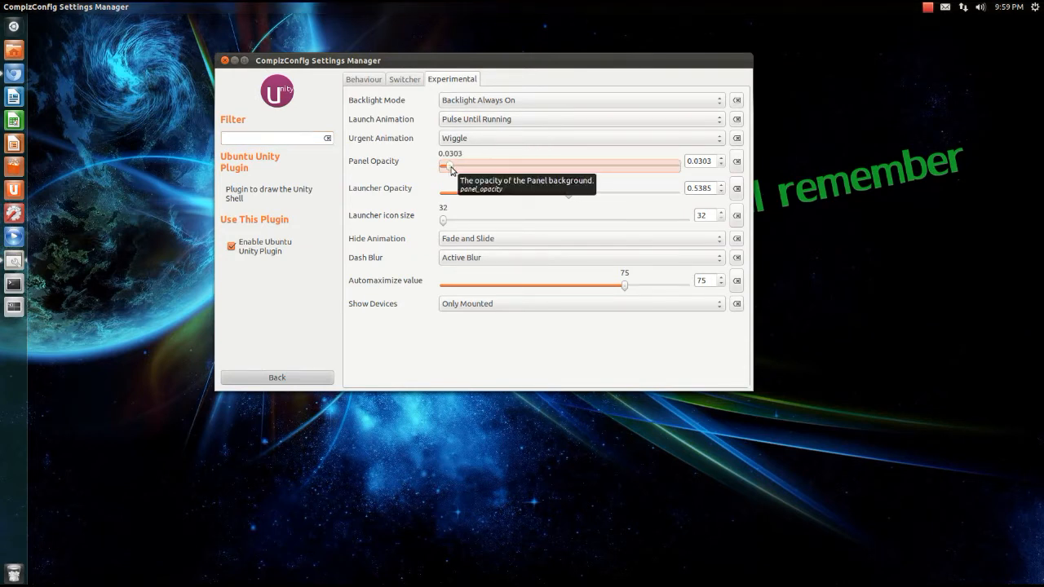
pyautogui.moveTo(447, 166); pyautogui.dragTo(505, 167)
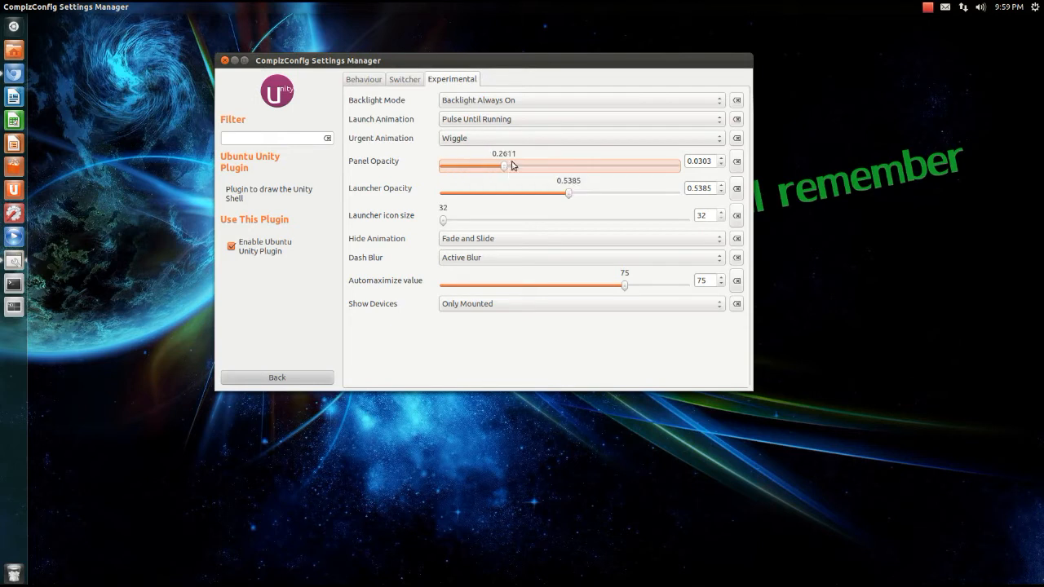
pyautogui.moveTo(504, 166); pyautogui.dragTo(620, 166)
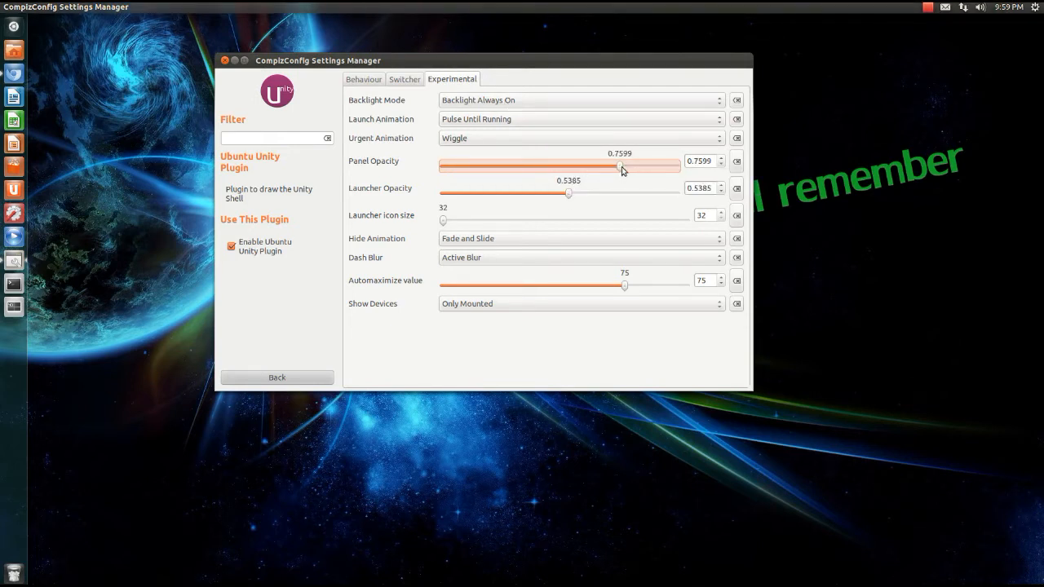
pyautogui.moveTo(622, 167); pyautogui.dragTo(680, 167)
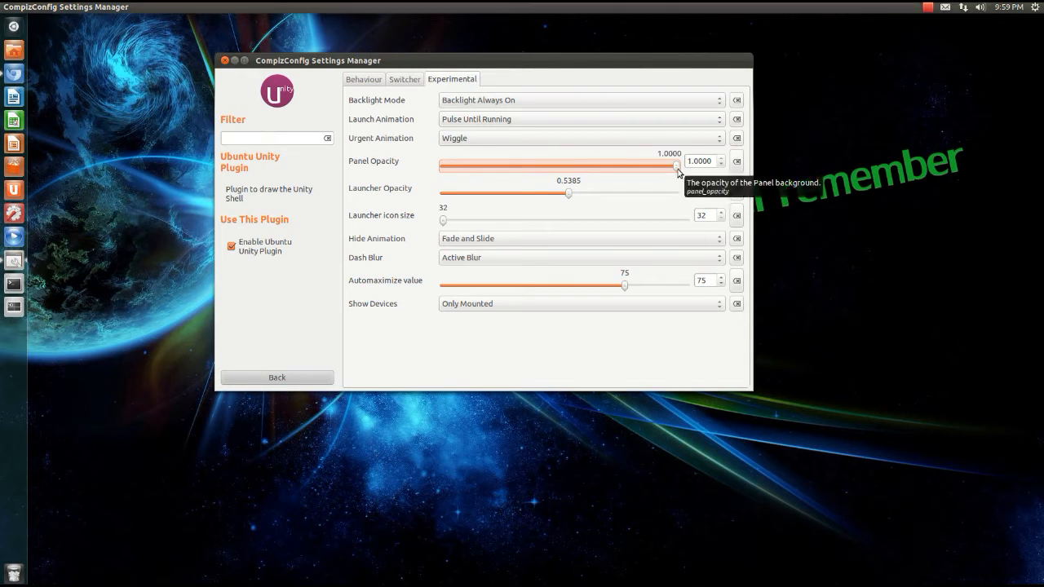
pyautogui.moveTo(678, 165); pyautogui.dragTo(575, 166)
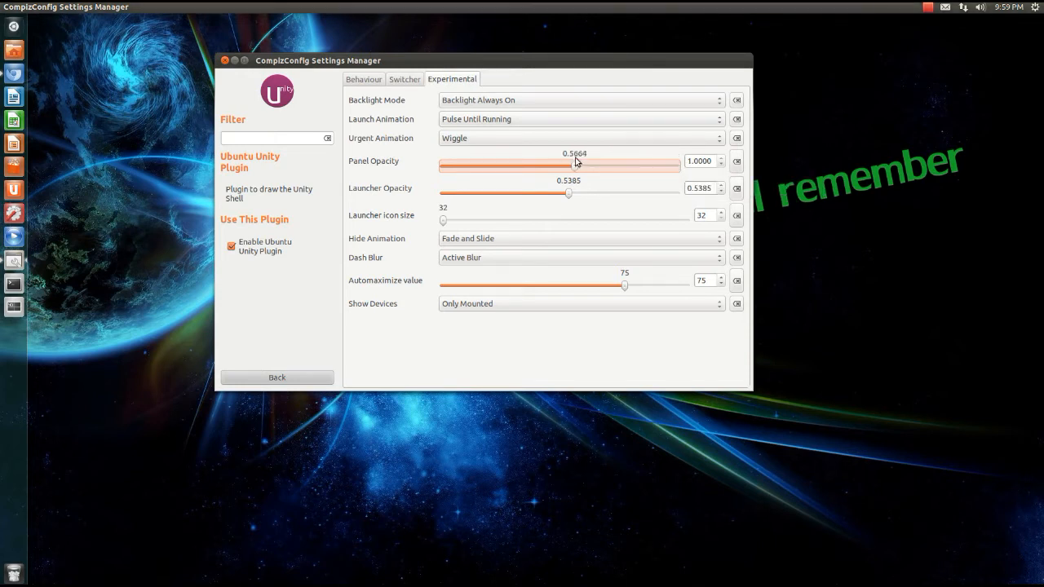
pyautogui.moveTo(575, 166); pyautogui.dragTo(556, 165)
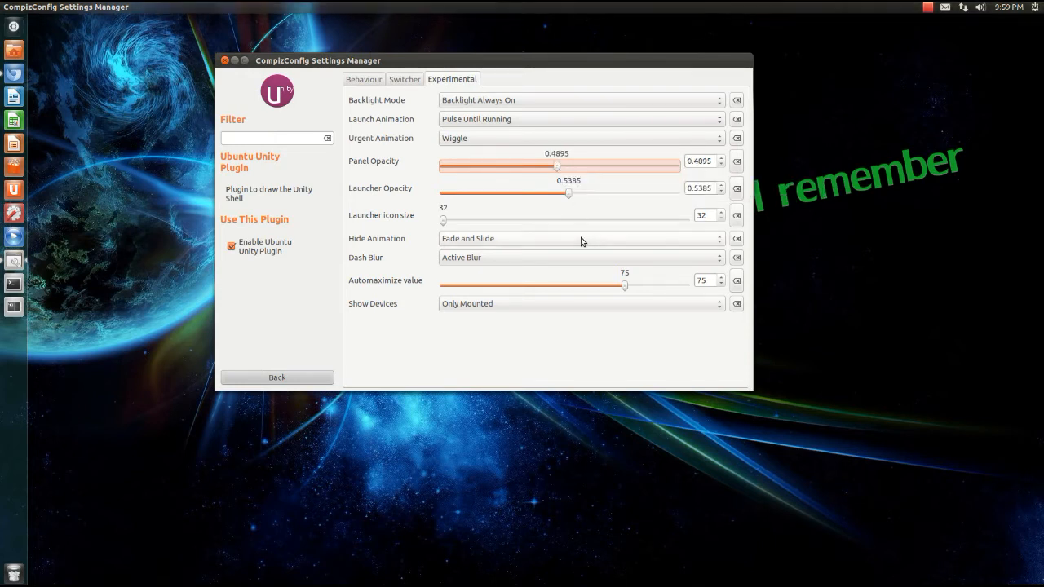
pyautogui.moveTo(571, 212)
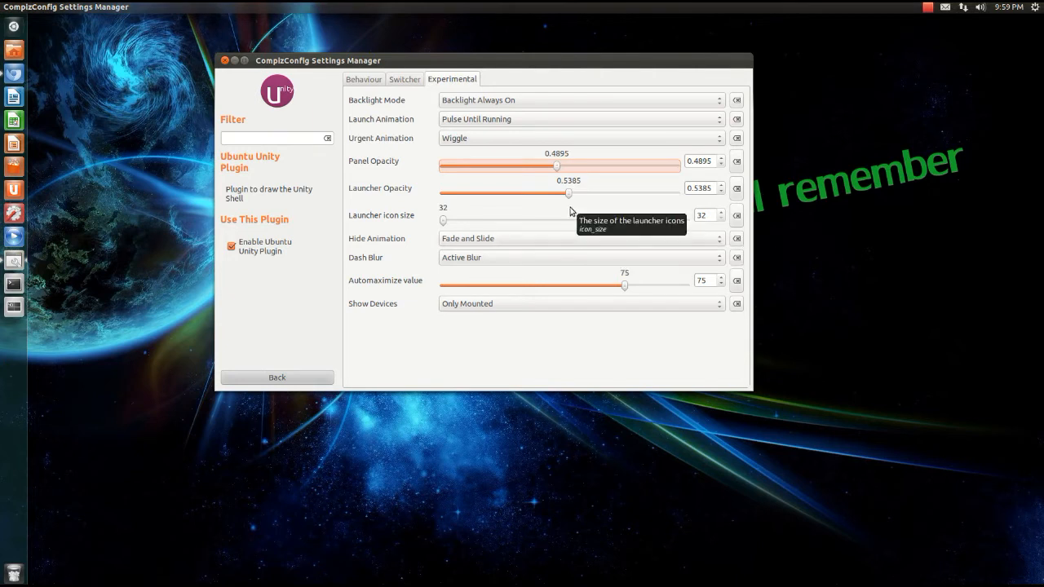
pyautogui.moveTo(445, 238)
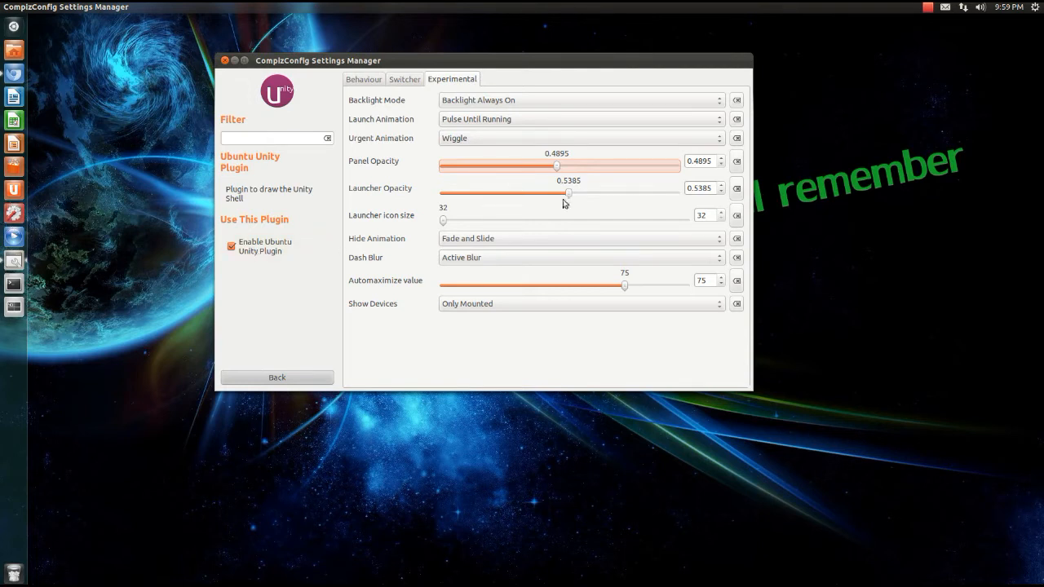
# Step: Sweep the Launcher Opacity slider through low and high values, releasing at 0.5711
pyautogui.moveTo(569, 193); pyautogui.dragTo(493, 193)
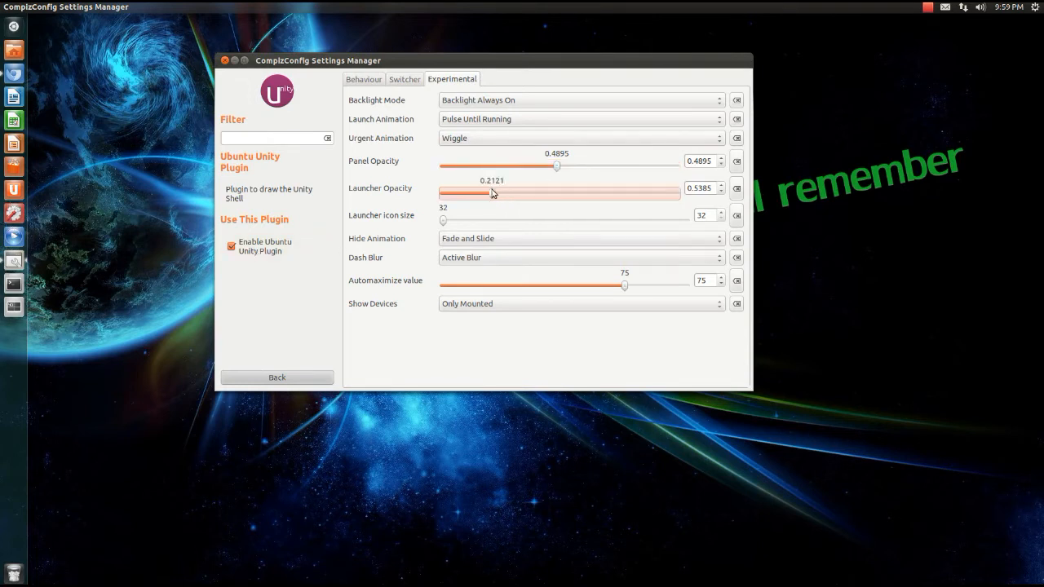
pyautogui.moveTo(494, 193); pyautogui.dragTo(446, 193)
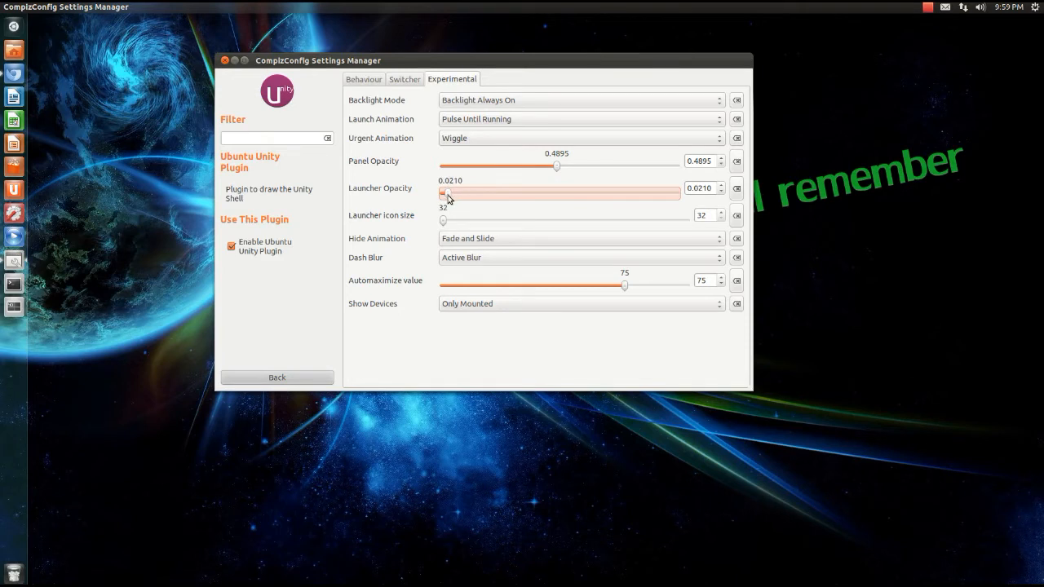
pyautogui.moveTo(447, 194); pyautogui.dragTo(581, 193)
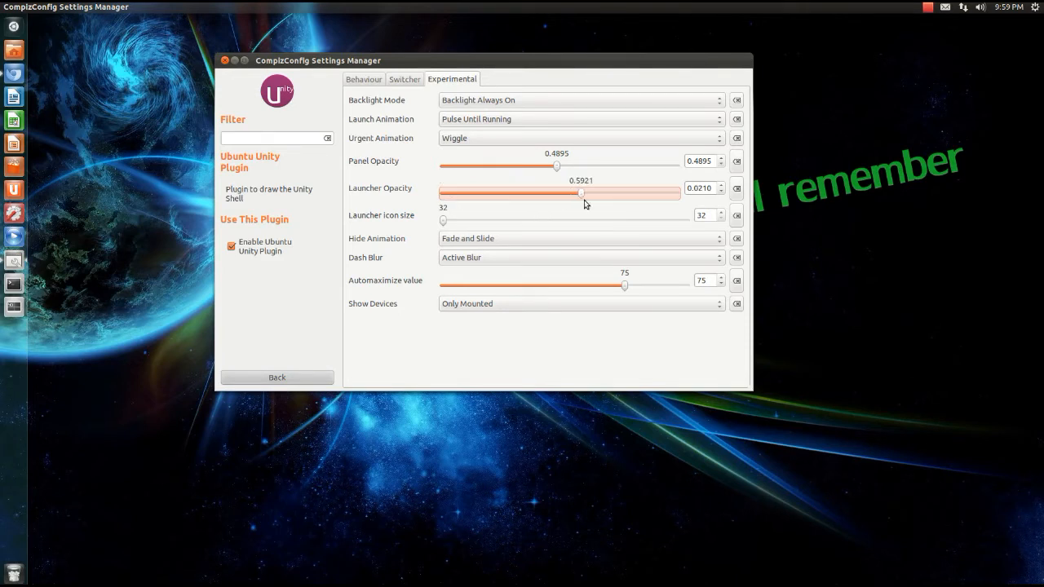
pyautogui.moveTo(581, 194); pyautogui.dragTo(667, 194)
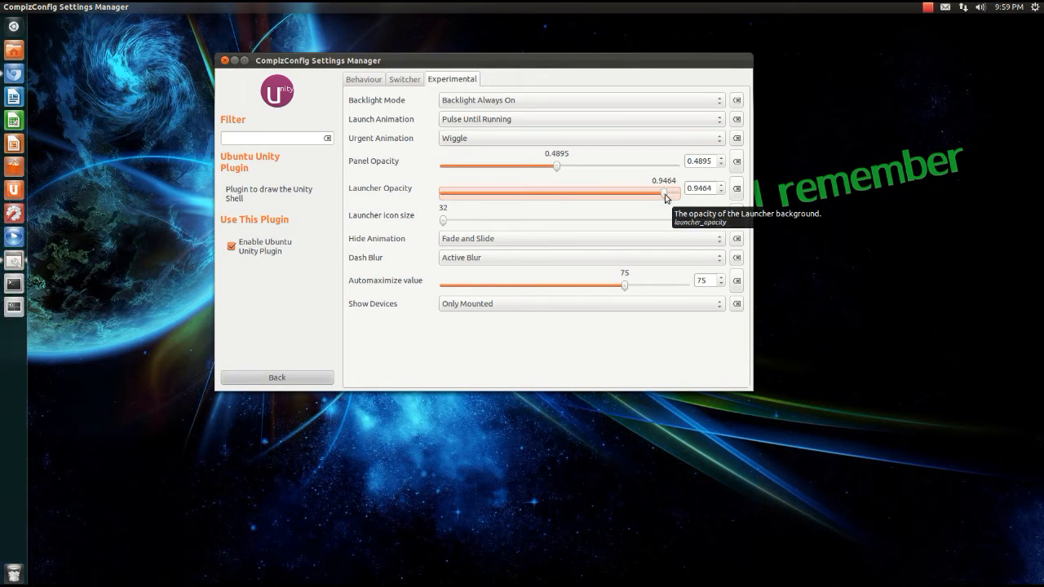
pyautogui.moveTo(671, 193); pyautogui.dragTo(578, 194)
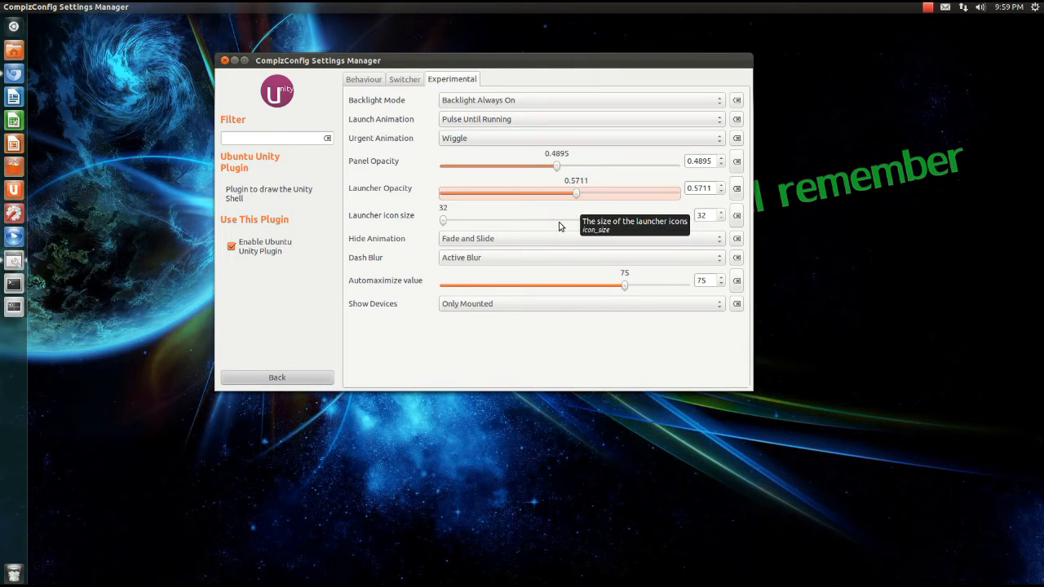
pyautogui.moveTo(447, 222)
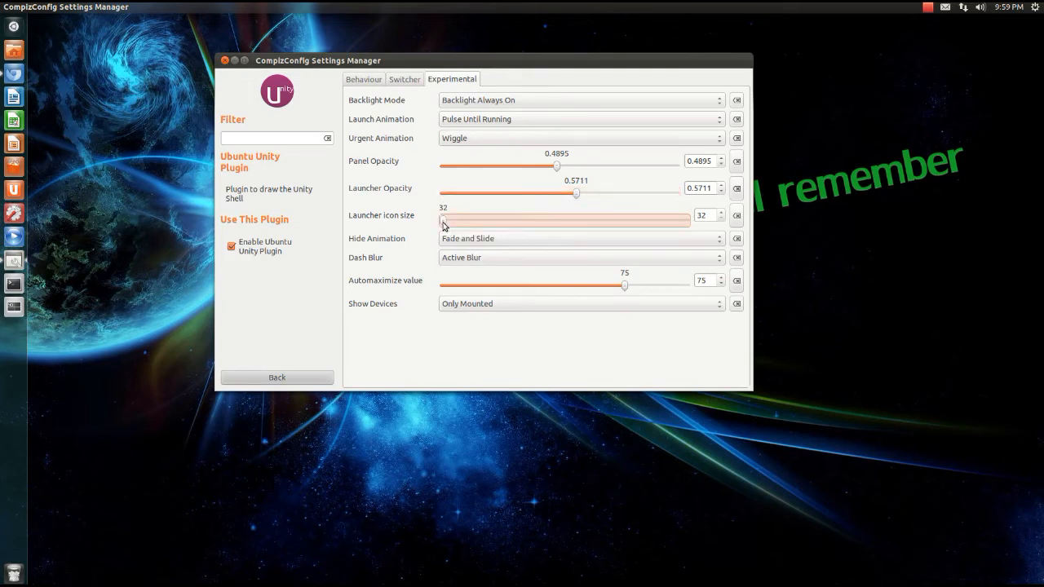
pyautogui.moveTo(444, 221); pyautogui.dragTo(685, 220)
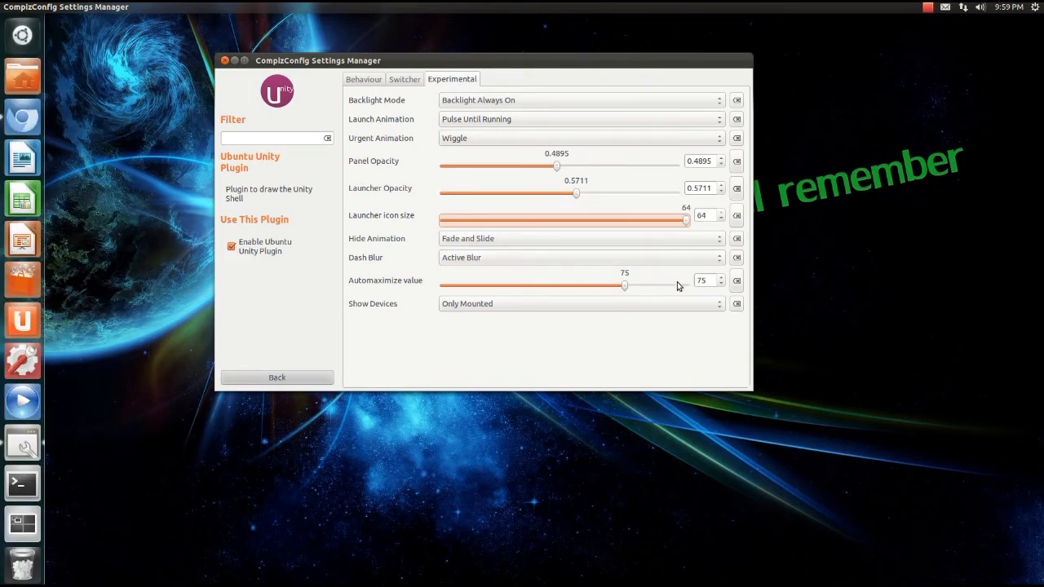
pyautogui.moveTo(677, 286)
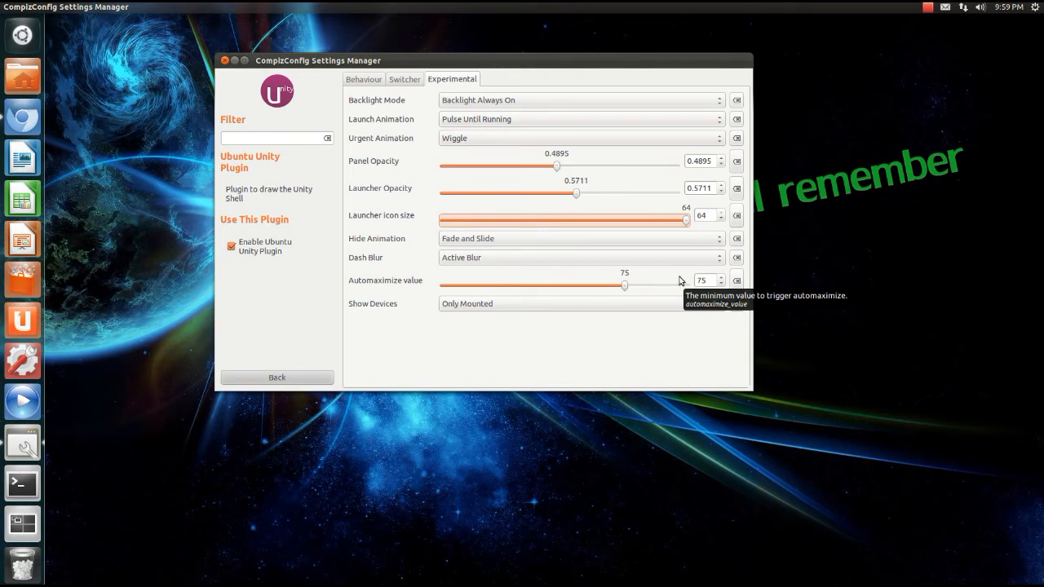
pyautogui.moveTo(691, 214)
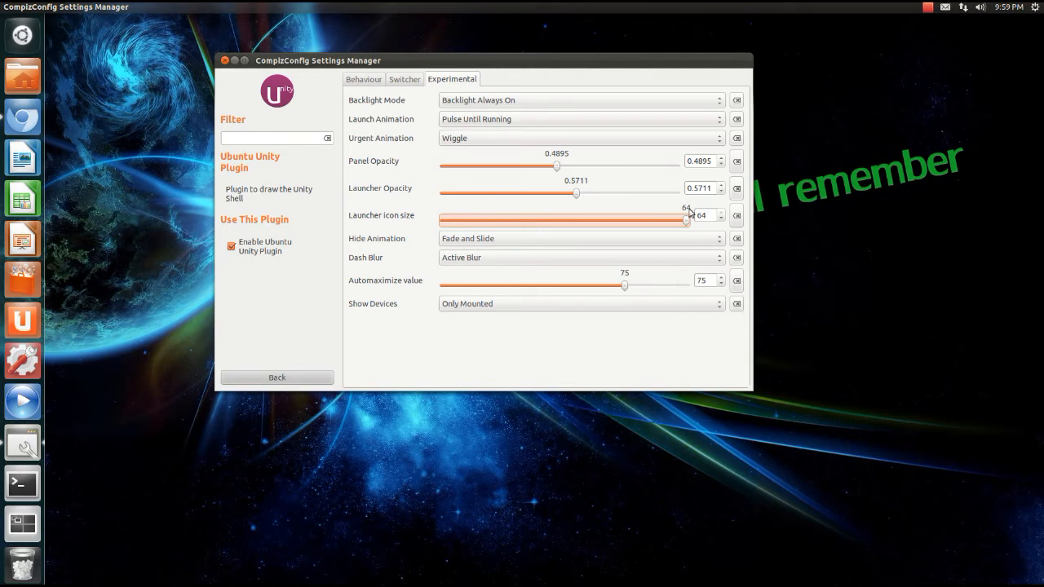
pyautogui.moveTo(686, 221); pyautogui.dragTo(562, 221)
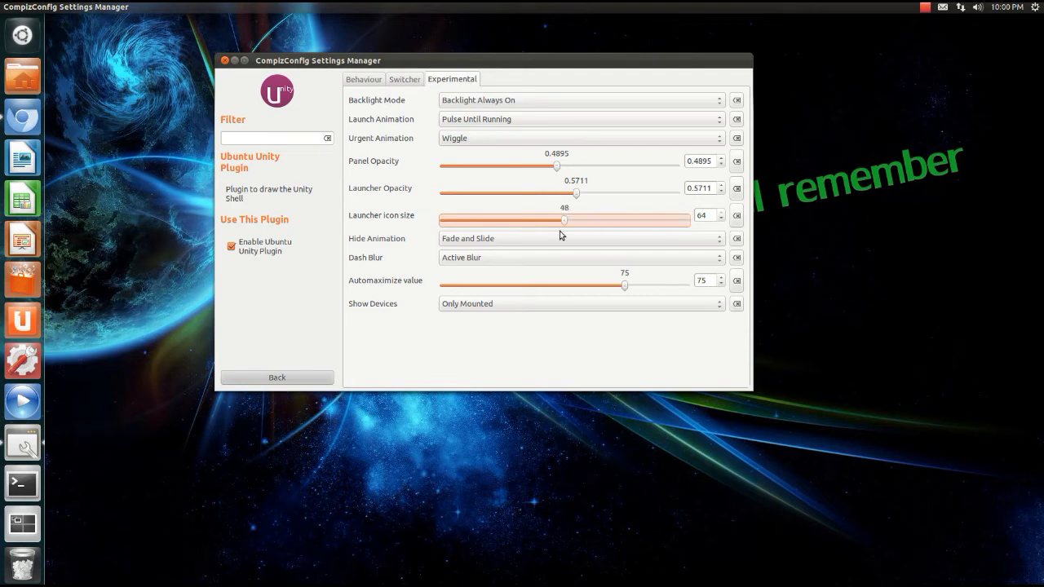
pyautogui.moveTo(563, 220); pyautogui.dragTo(442, 220)
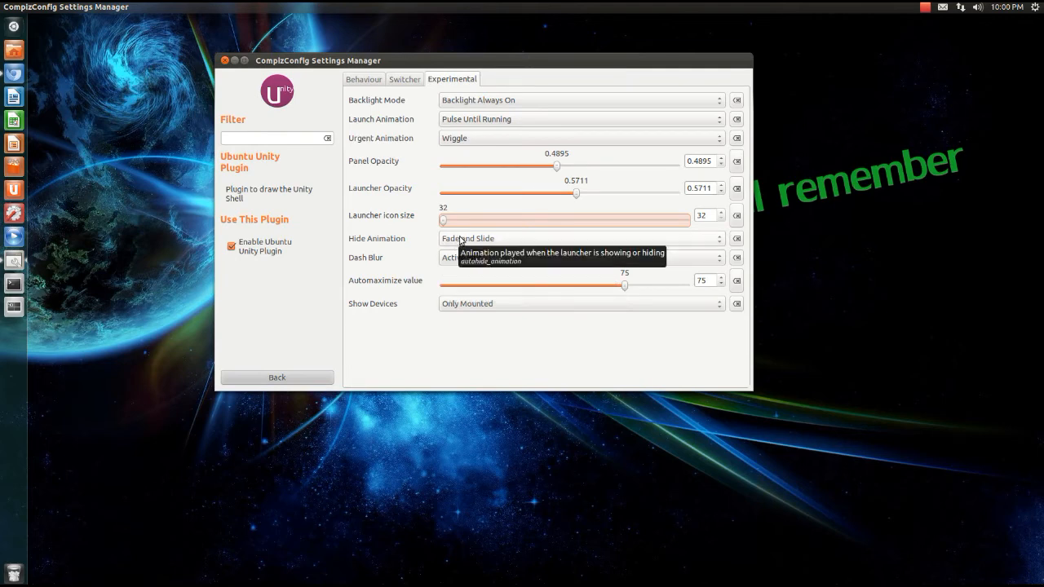
pyautogui.click(579, 238)
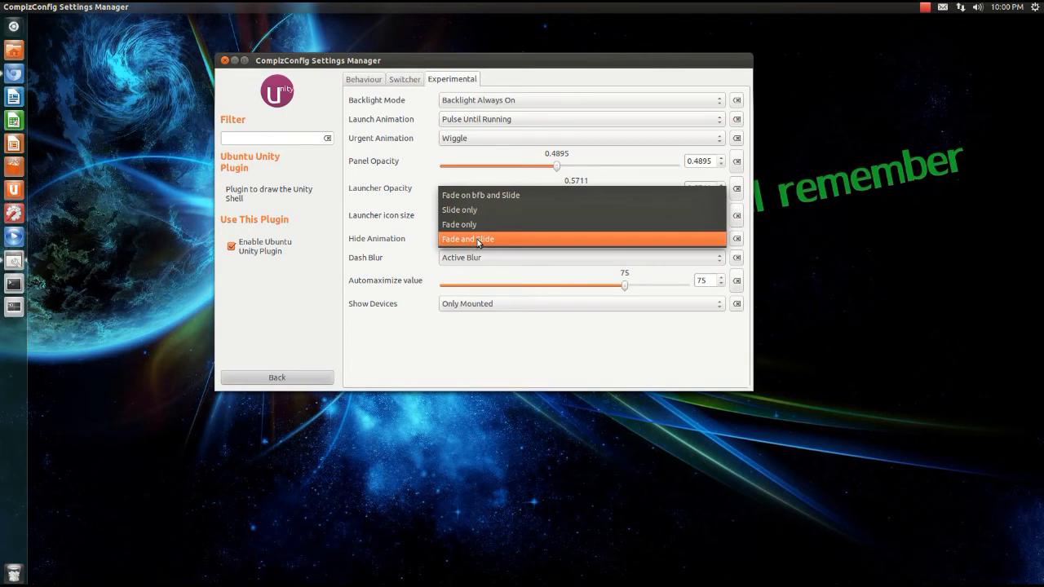
pyautogui.click(468, 239)
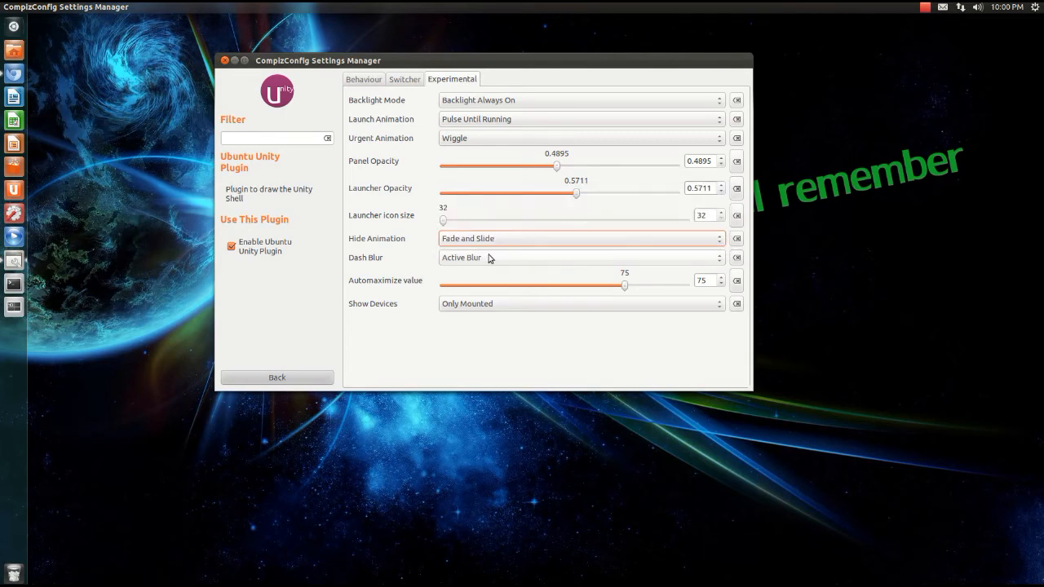
pyautogui.moveTo(490, 265)
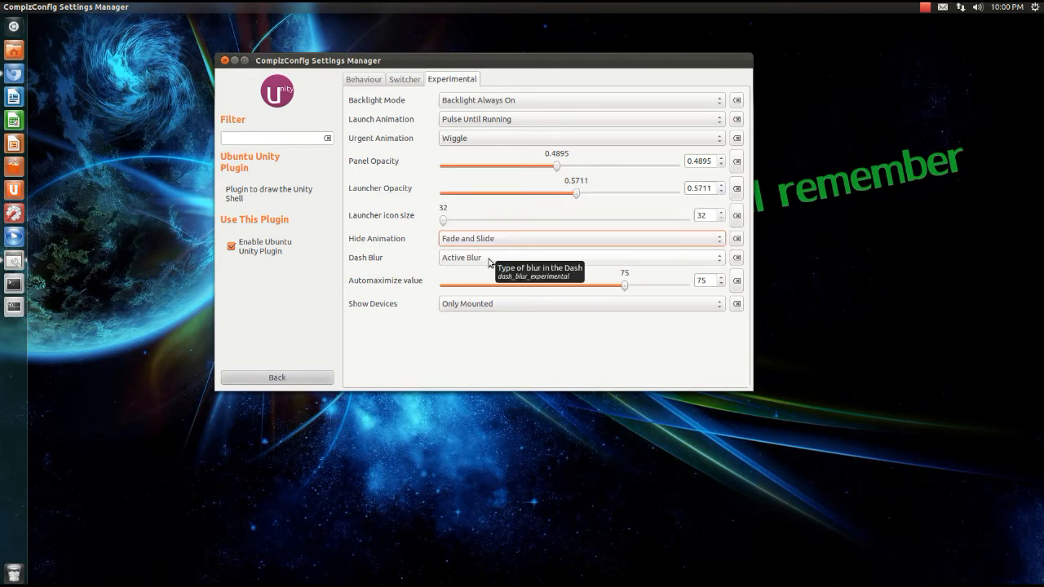
pyautogui.click(14, 27)
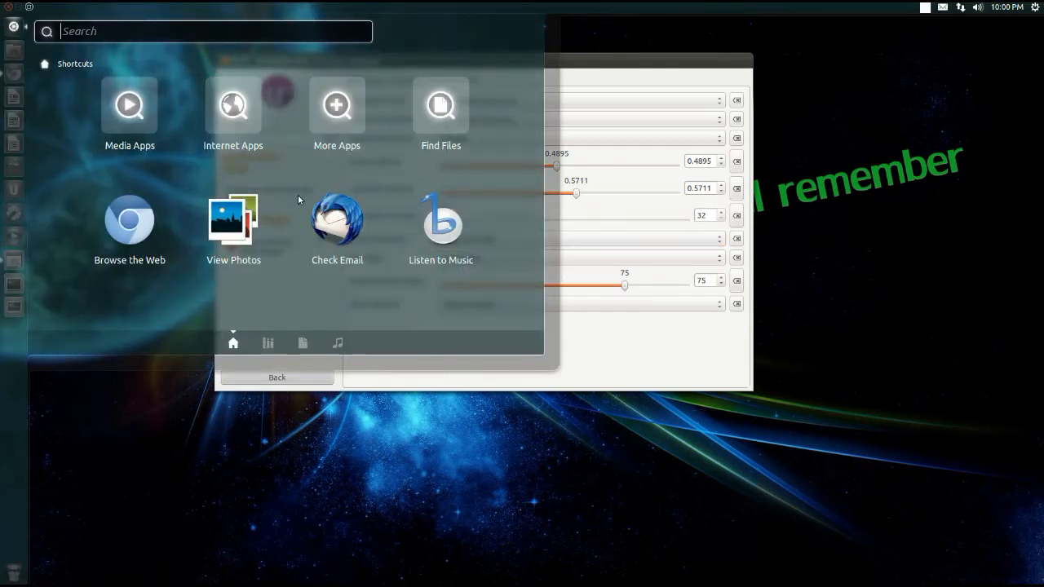
pyautogui.moveTo(171, 161)
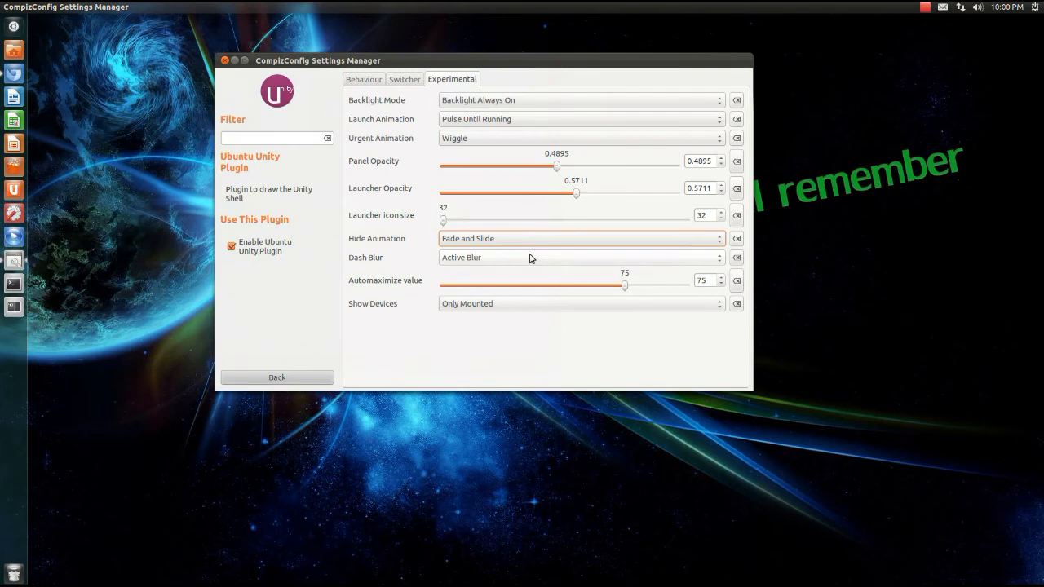
pyautogui.click(581, 258)
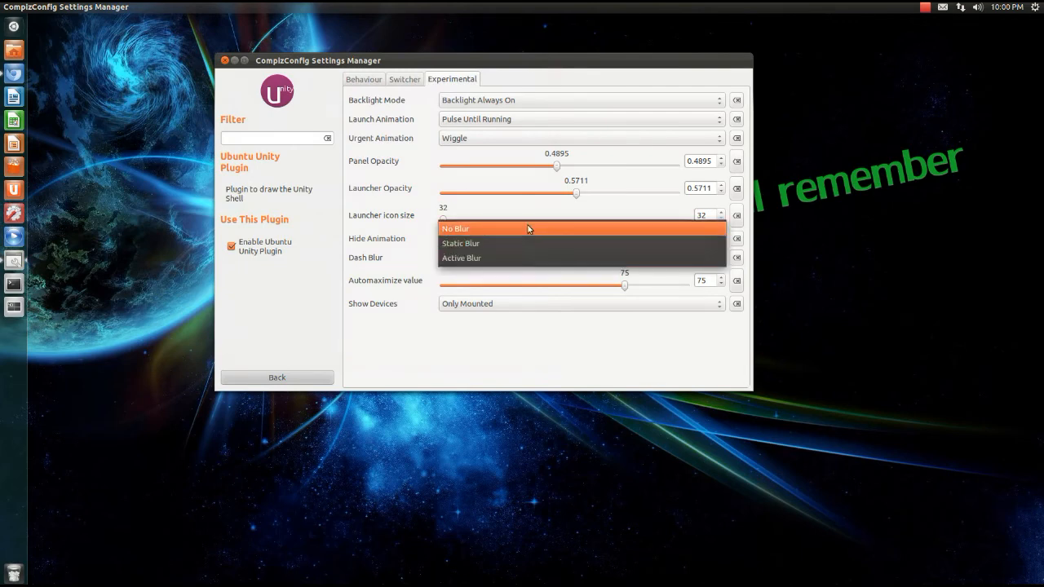
pyautogui.click(455, 228)
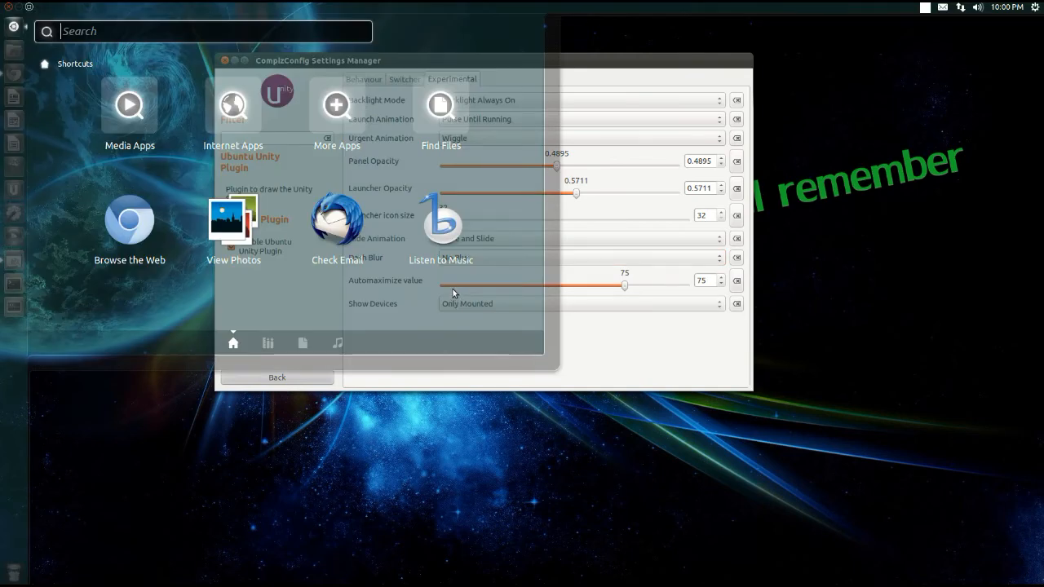
pyautogui.click(580, 257)
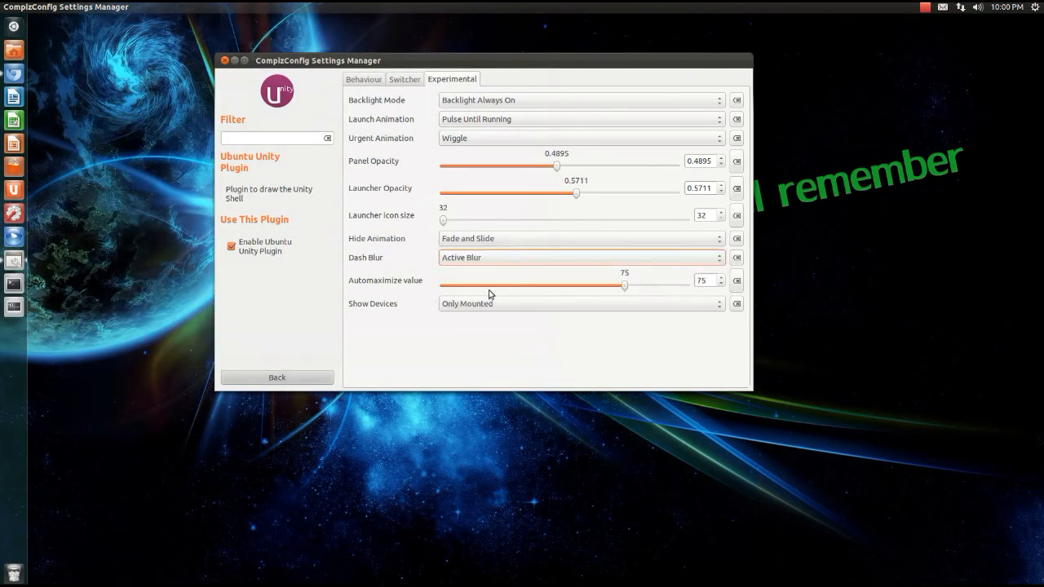
pyautogui.moveTo(546, 290)
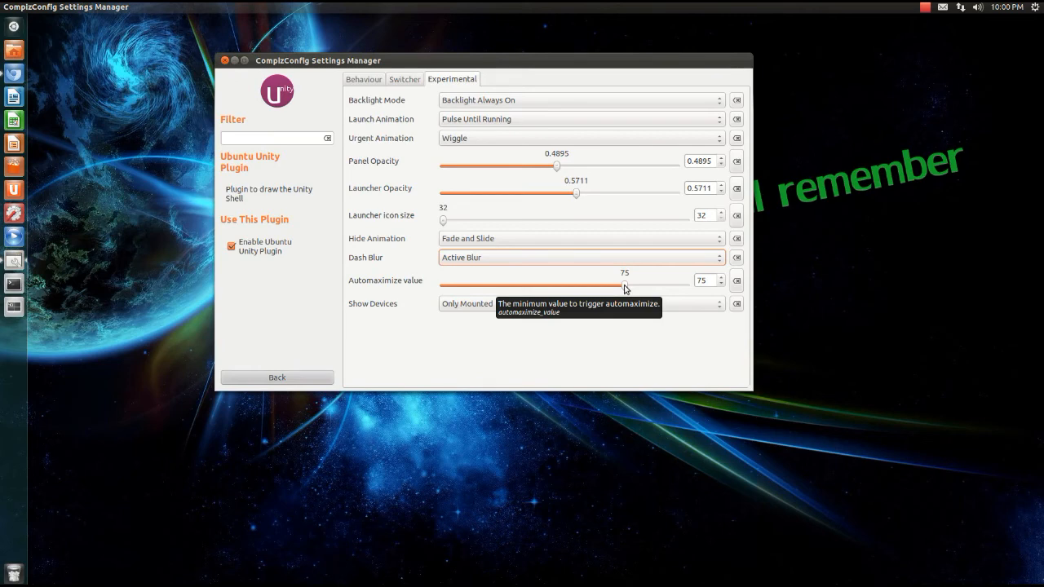
pyautogui.moveTo(567, 306)
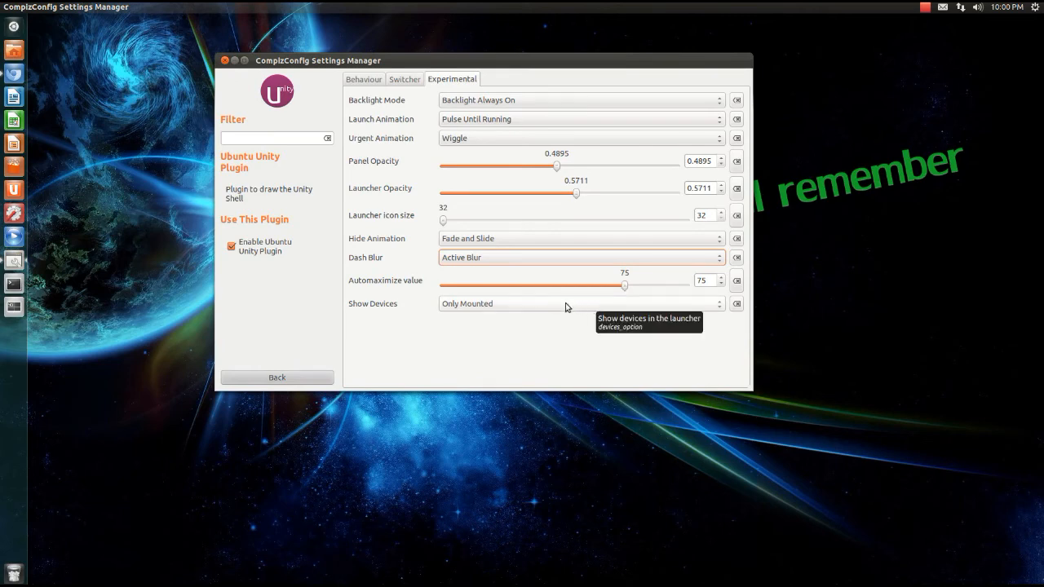
pyautogui.click(580, 304)
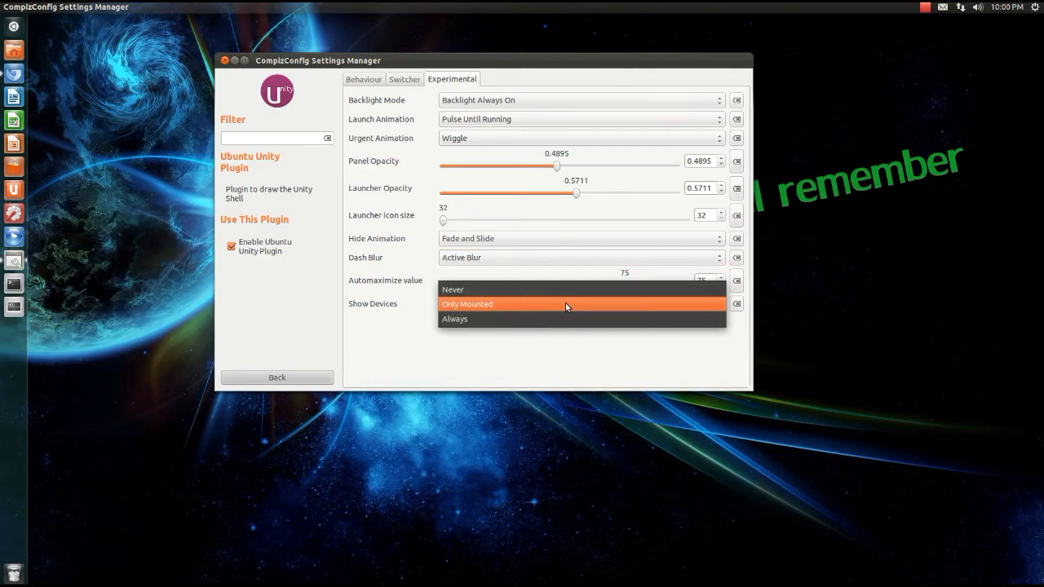
pyautogui.moveTo(562, 319)
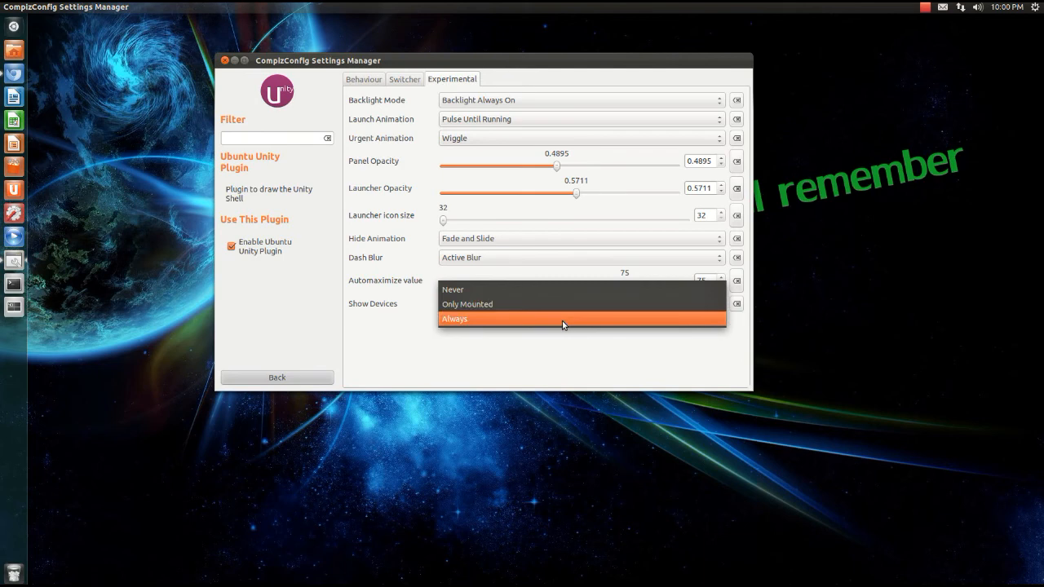
pyautogui.moveTo(561, 303)
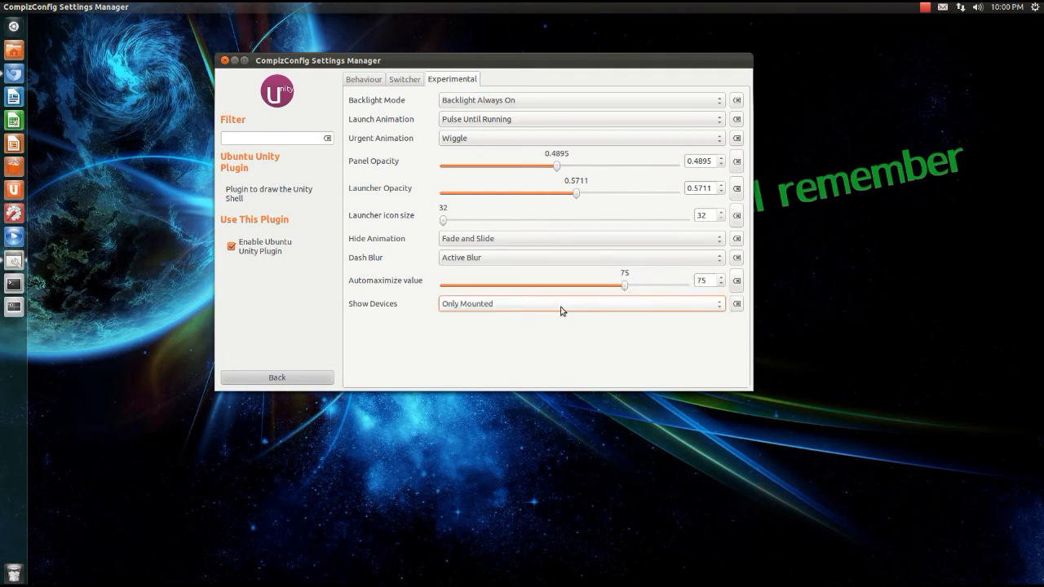
pyautogui.moveTo(561, 311)
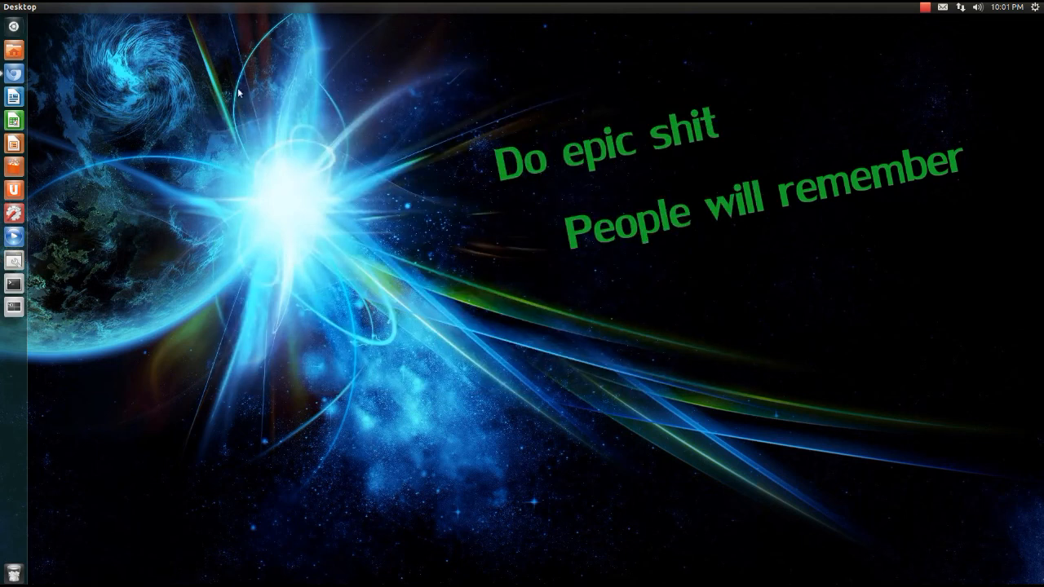
pyautogui.moveTo(408, 234)
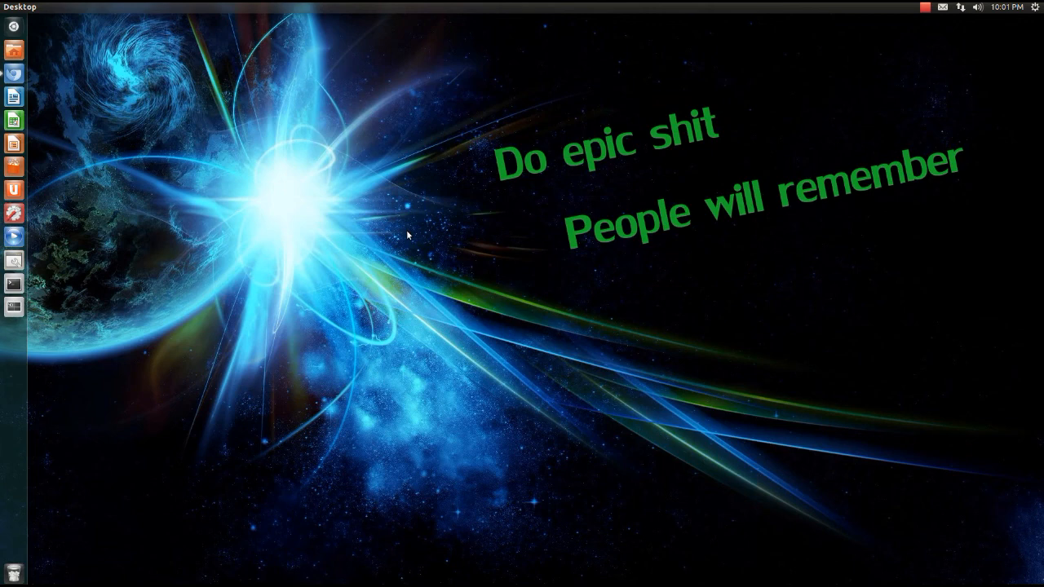
pyautogui.moveTo(919, 36)
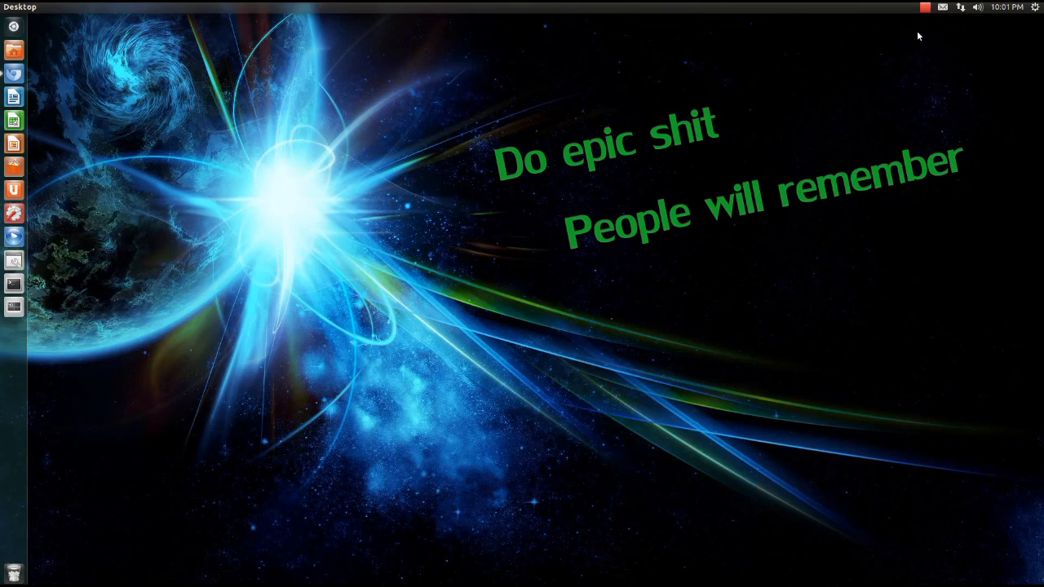
pyautogui.moveTo(924, 13)
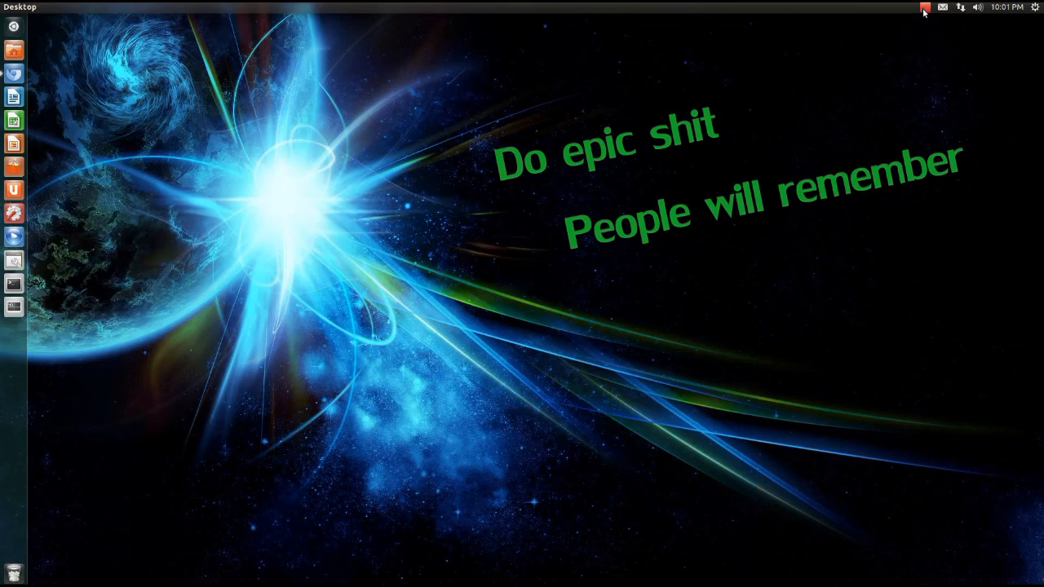